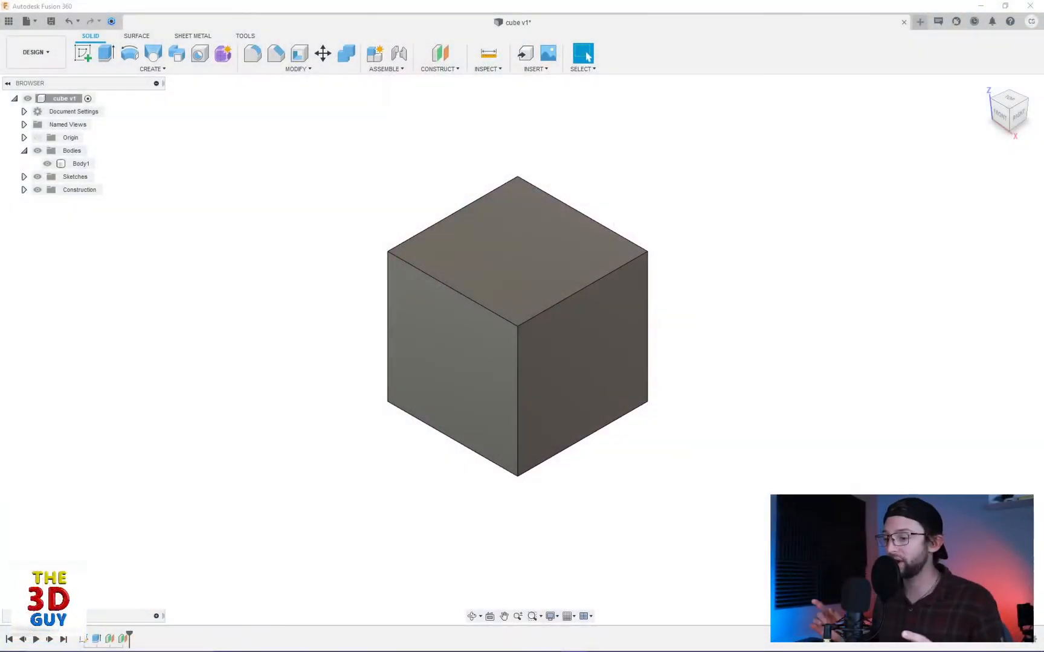
mouse_move(705, 52)
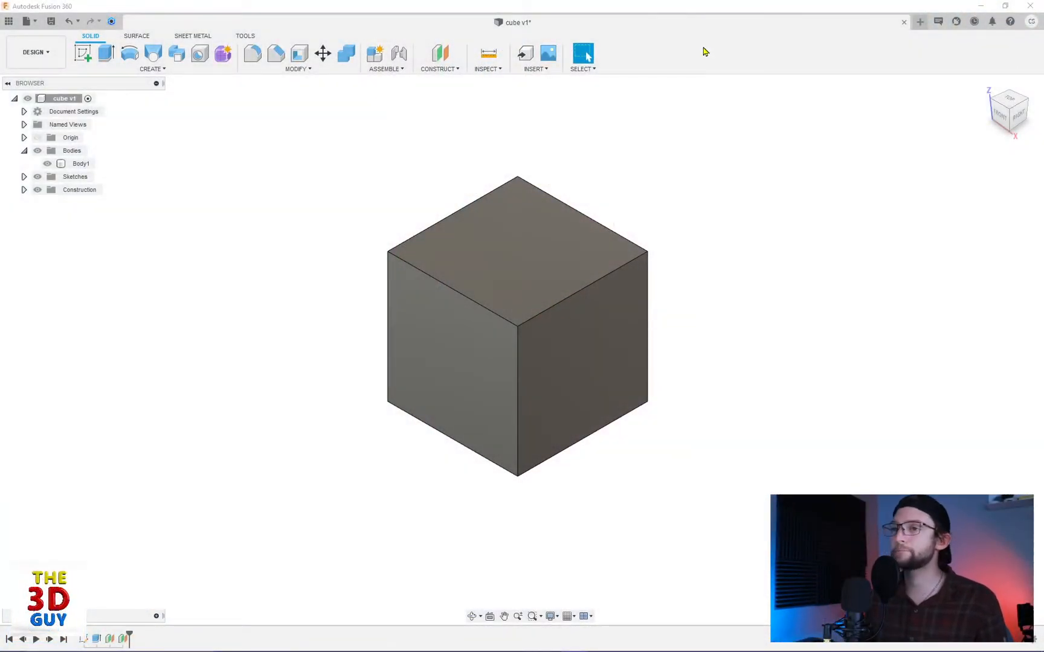
mouse_move(637, 76)
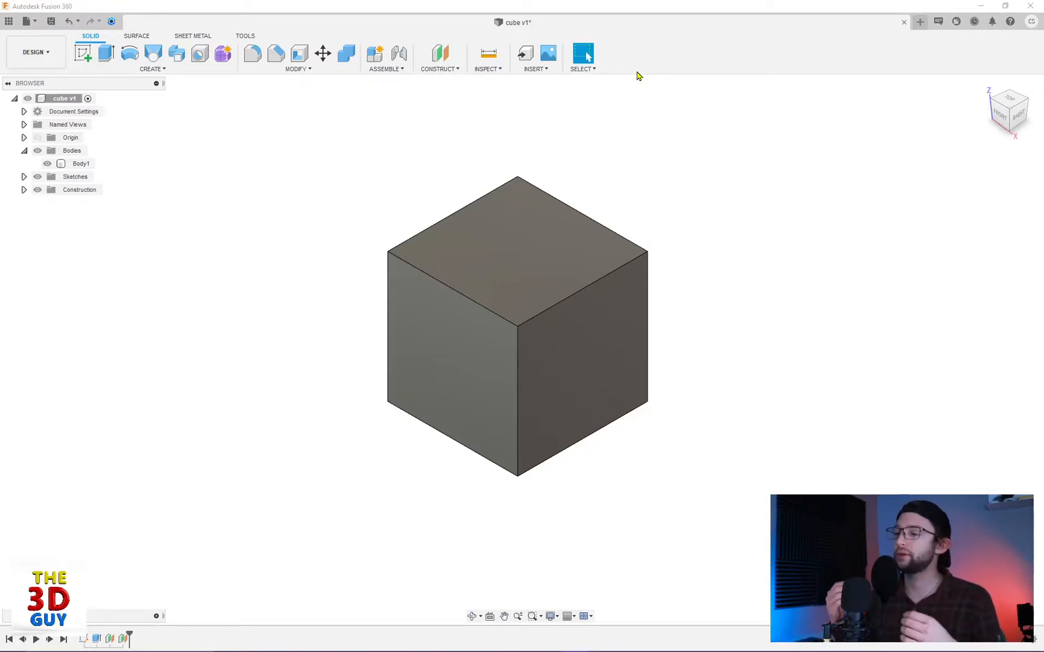
mouse_move(340, 98)
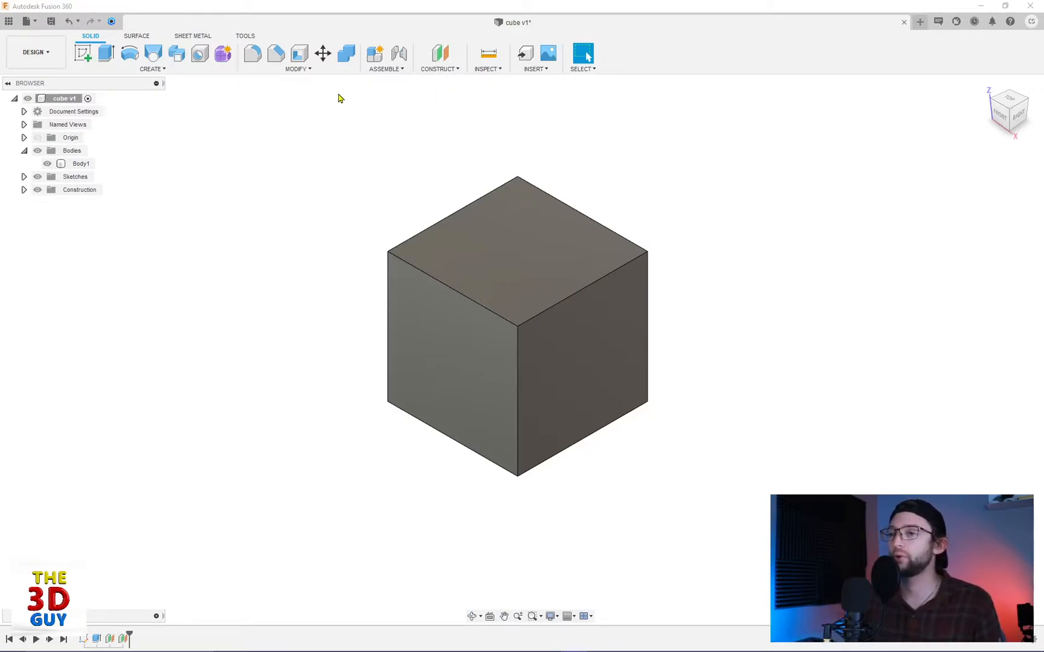
Step: Glance at the Modify menu, then open Body1's context menu in the Browser
left_click(297, 69)
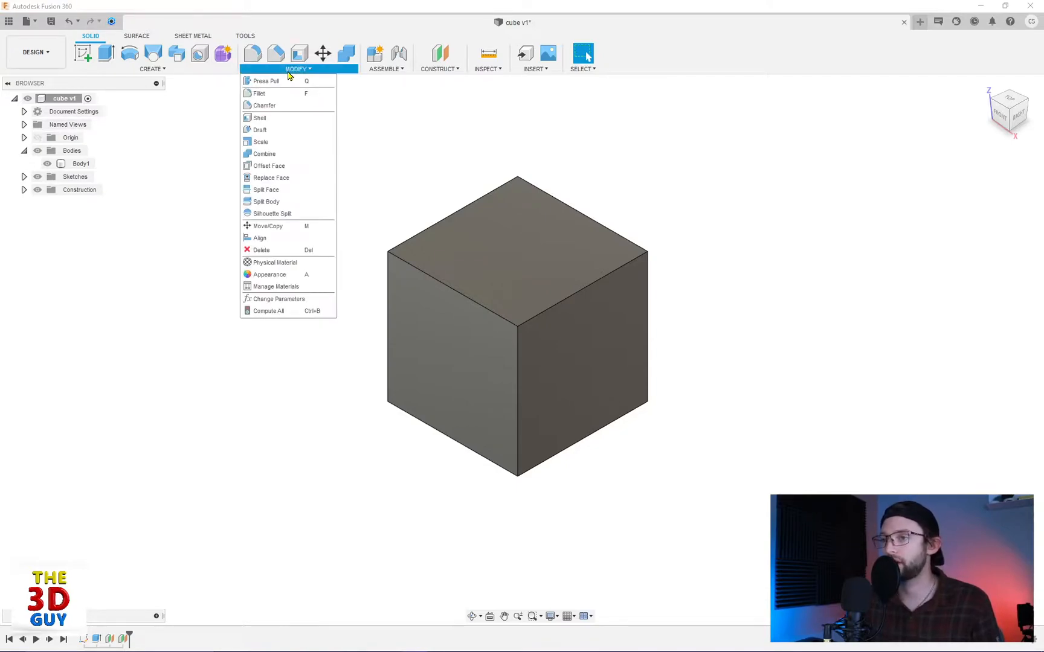
mouse_move(269, 274)
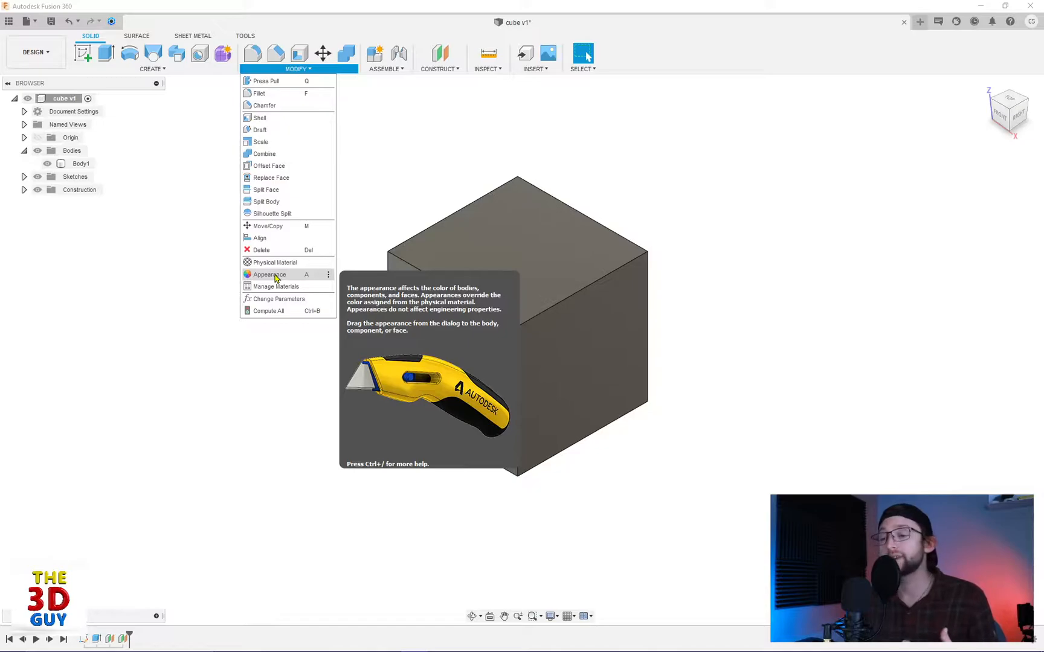
mouse_move(305, 283)
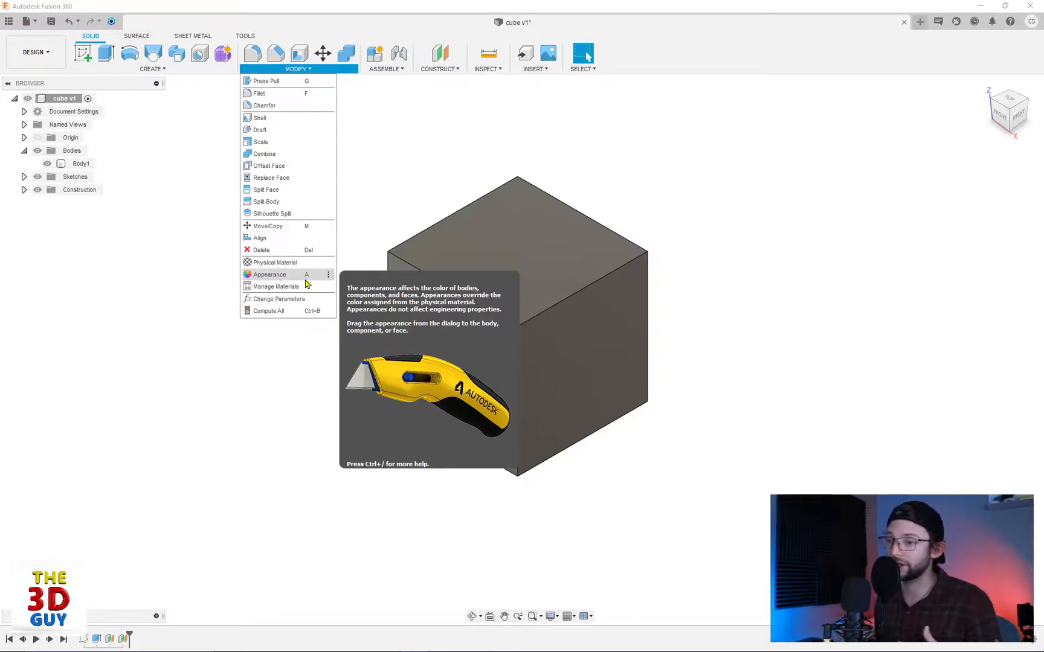
mouse_move(80, 164)
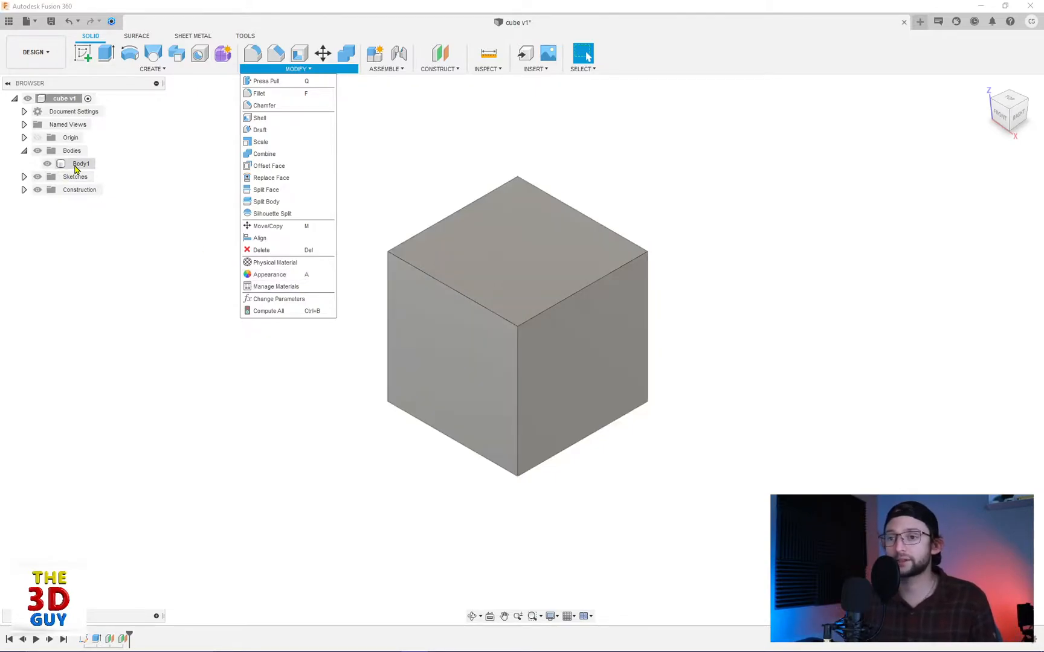
right_click(81, 163)
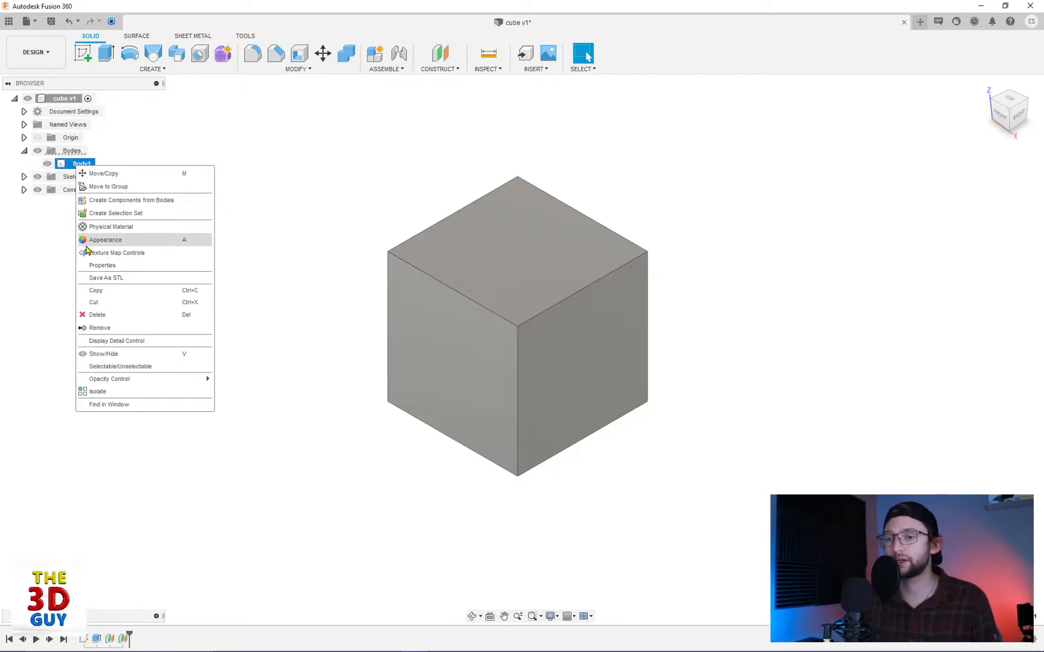
mouse_move(105, 245)
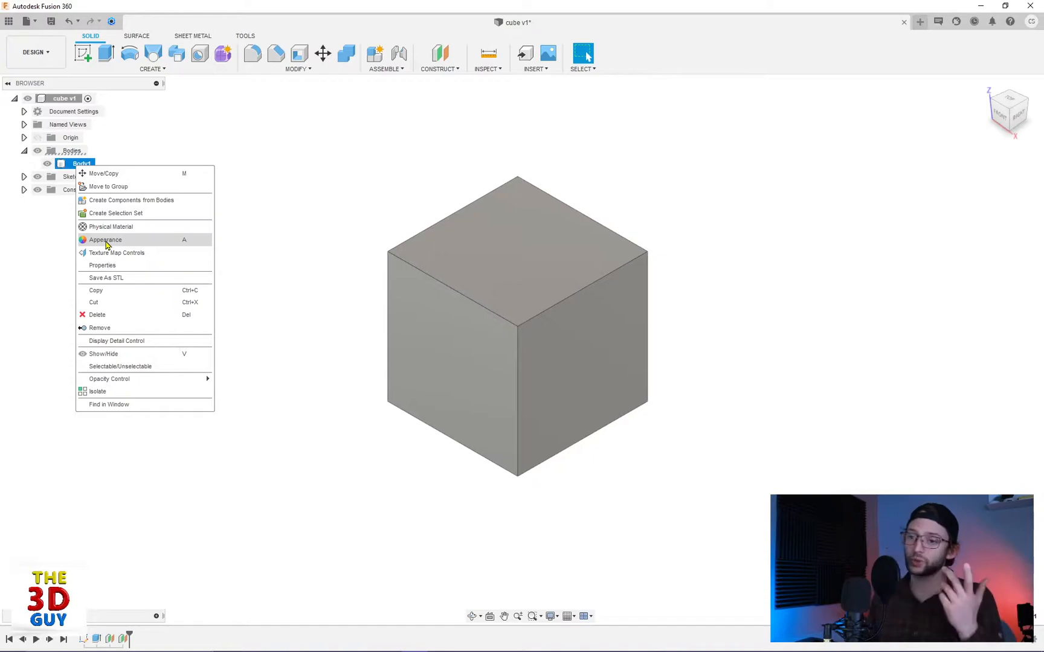
Step: Choose Appearance from Body1's context menu to open the appearance library
left_click(104, 240)
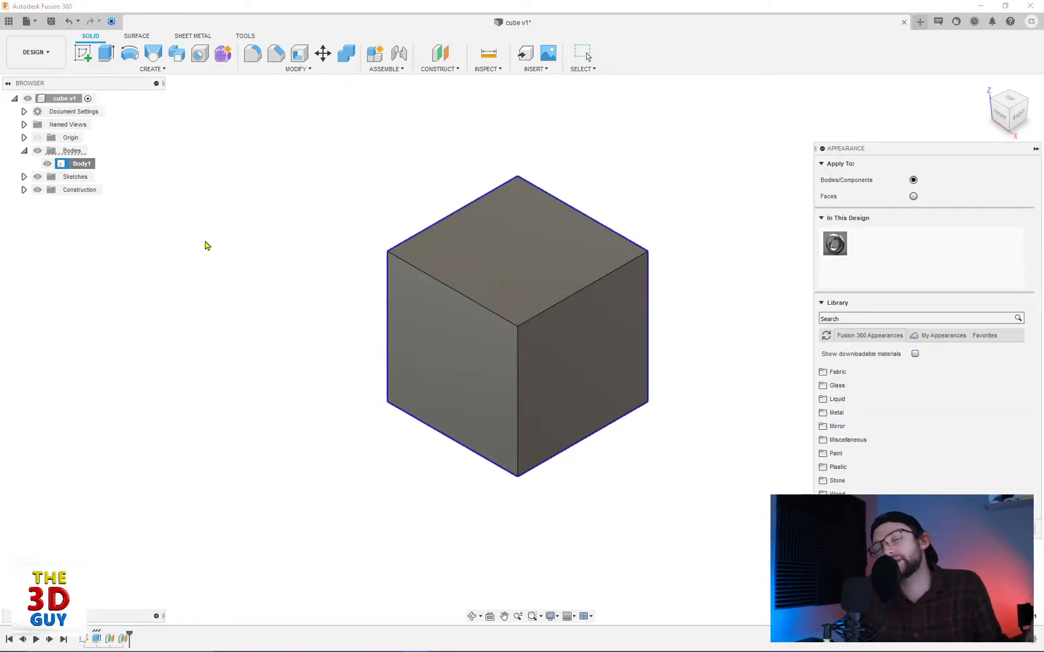
mouse_move(229, 269)
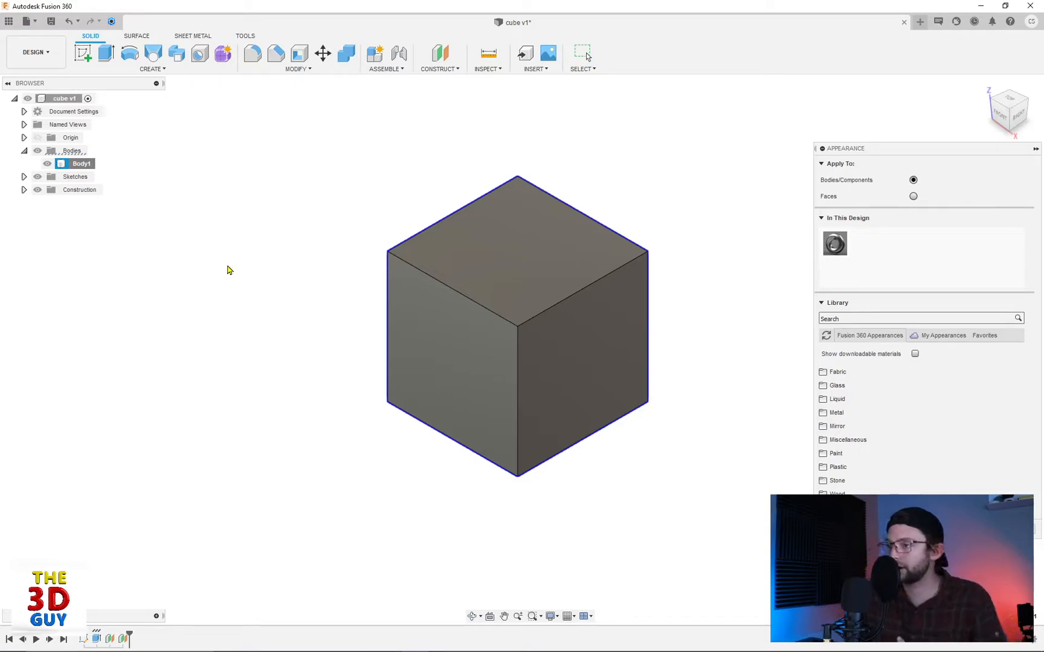
mouse_move(224, 272)
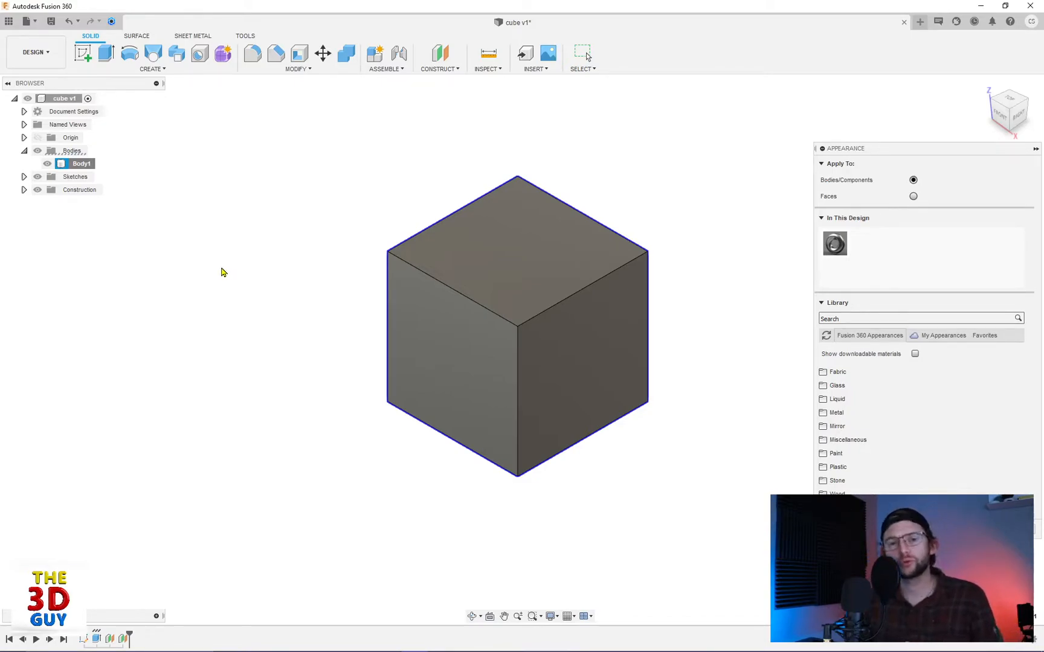
mouse_move(679, 202)
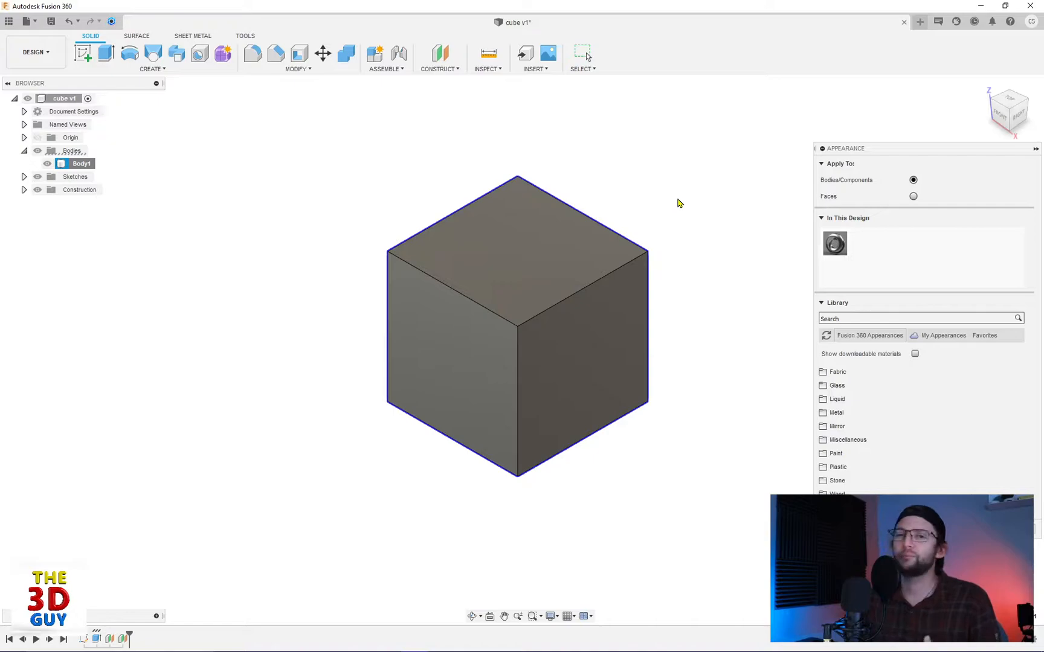
mouse_move(662, 208)
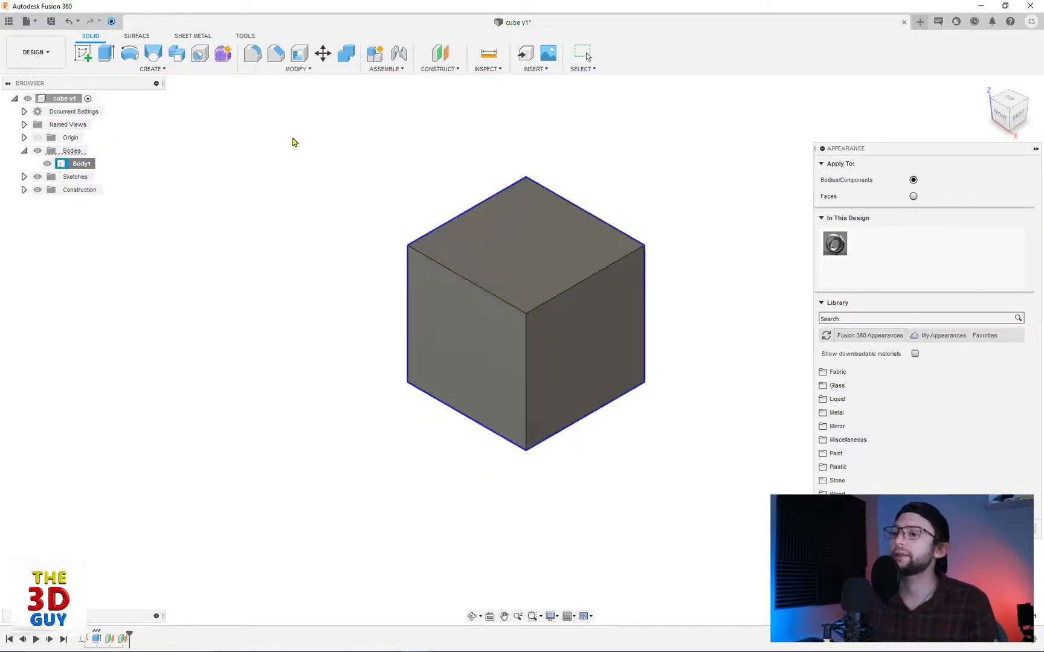
left_click(298, 59)
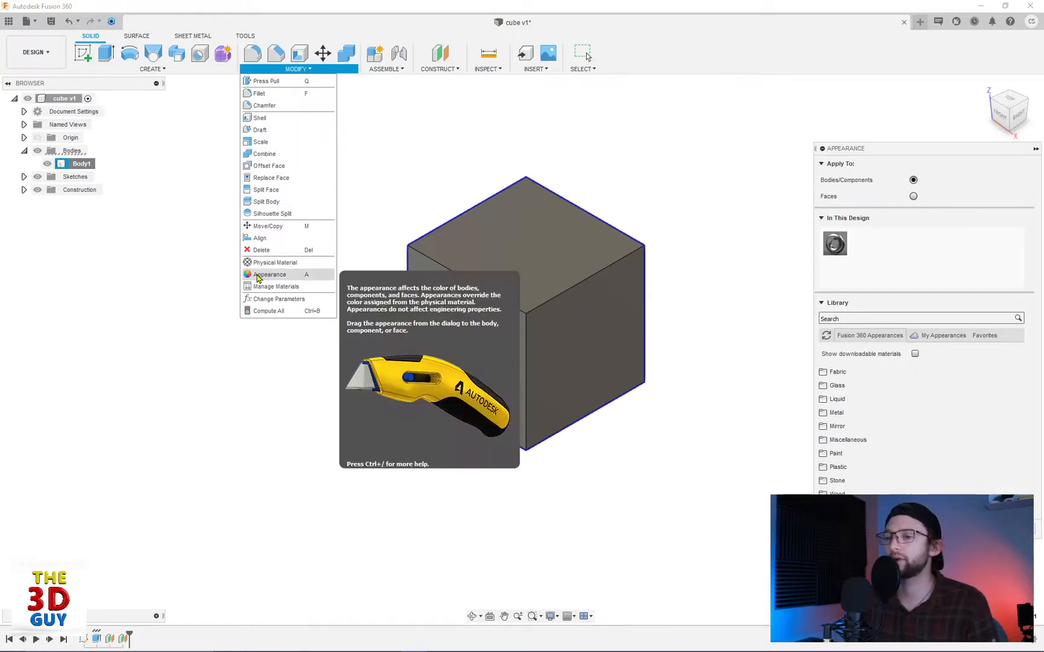
mouse_move(273, 277)
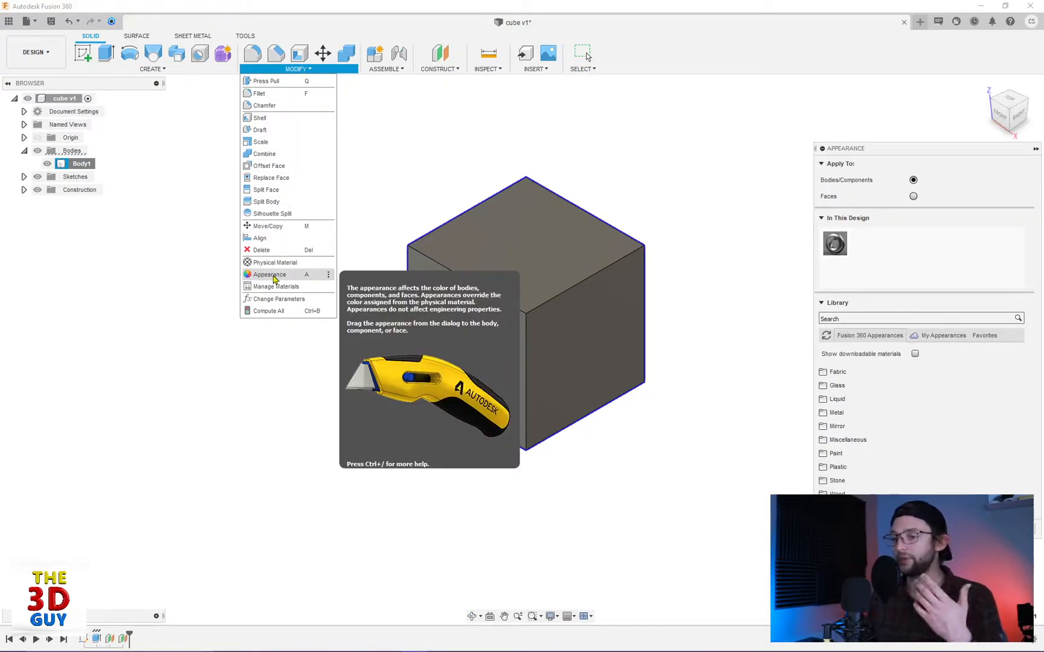
mouse_move(273, 262)
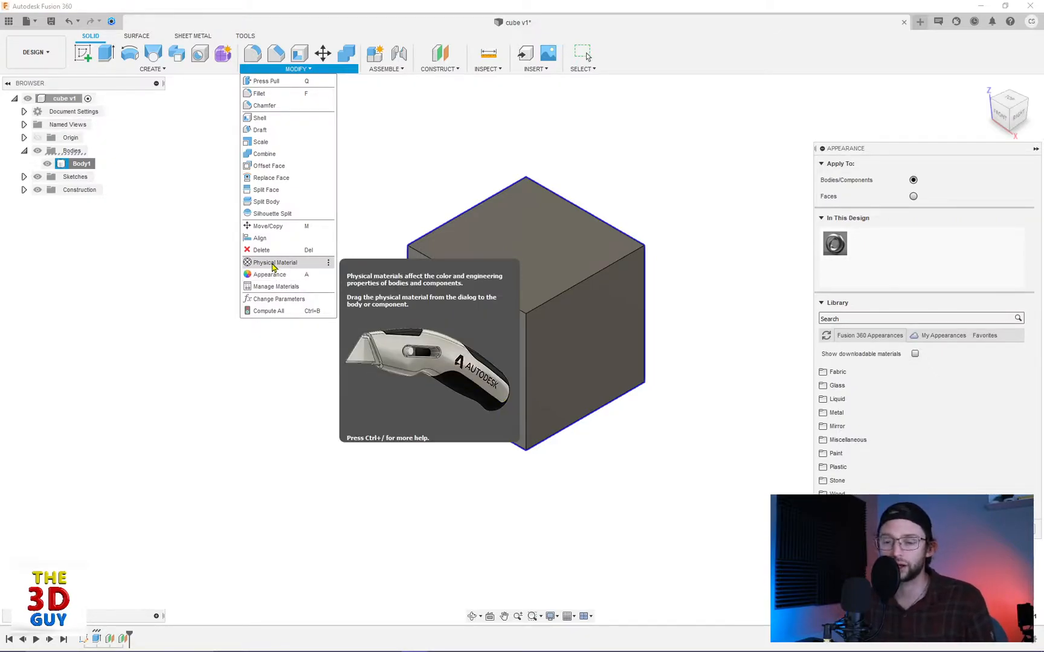
mouse_move(269, 274)
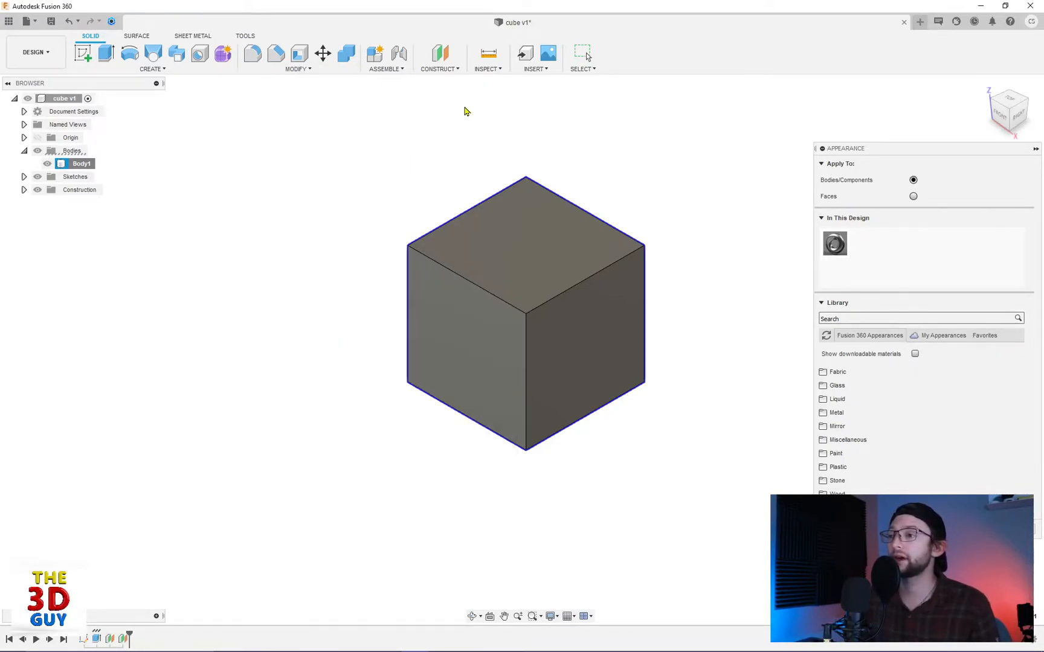
left_click(487, 59)
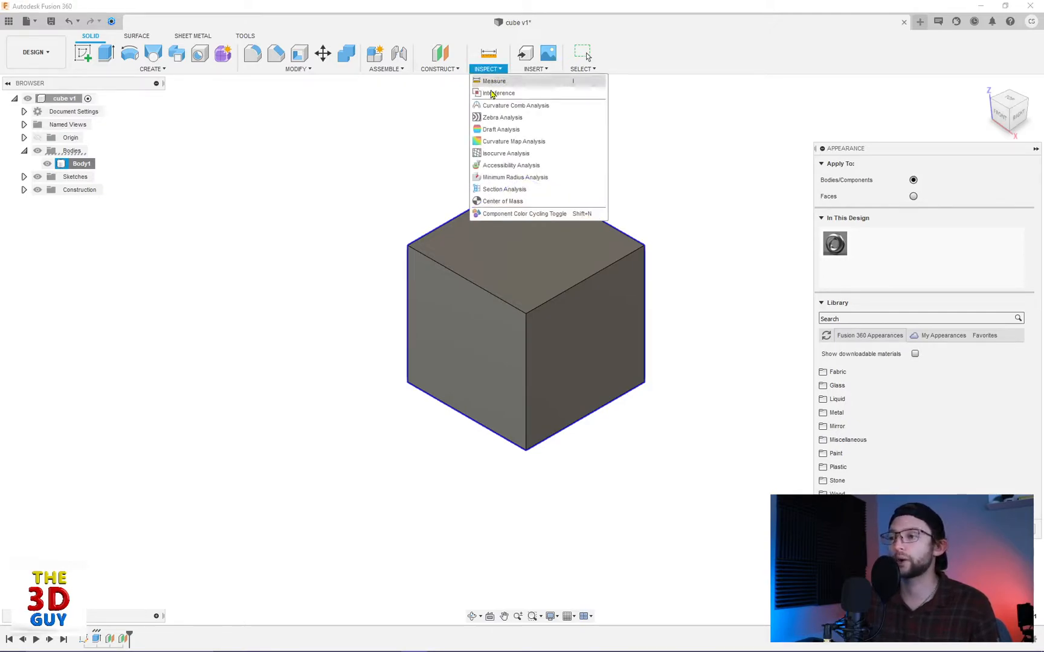
mouse_move(553, 213)
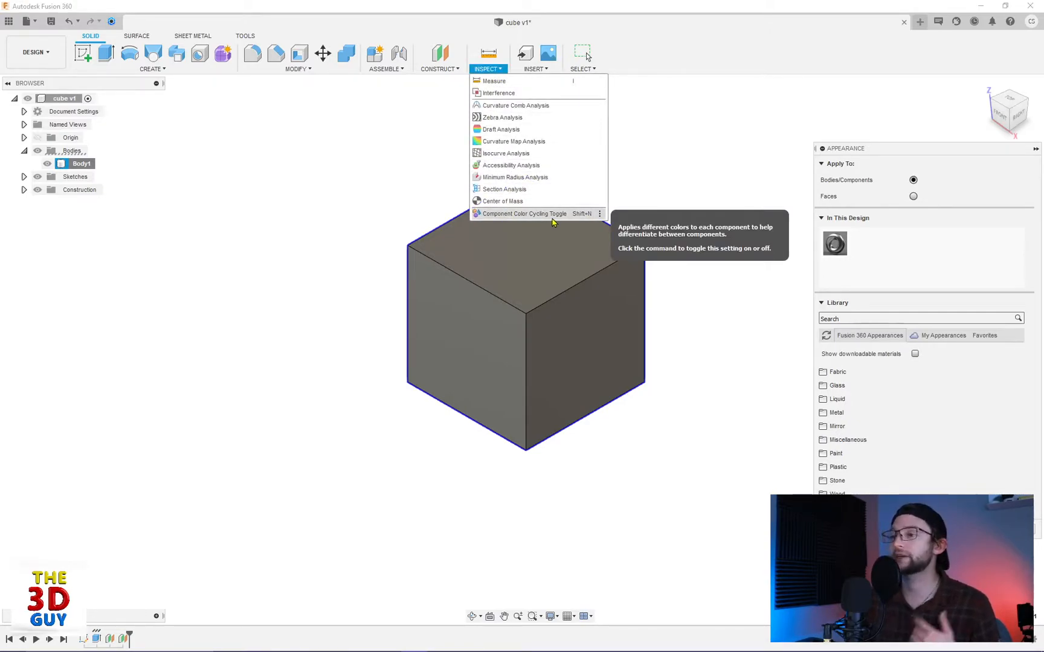
mouse_move(367, 189)
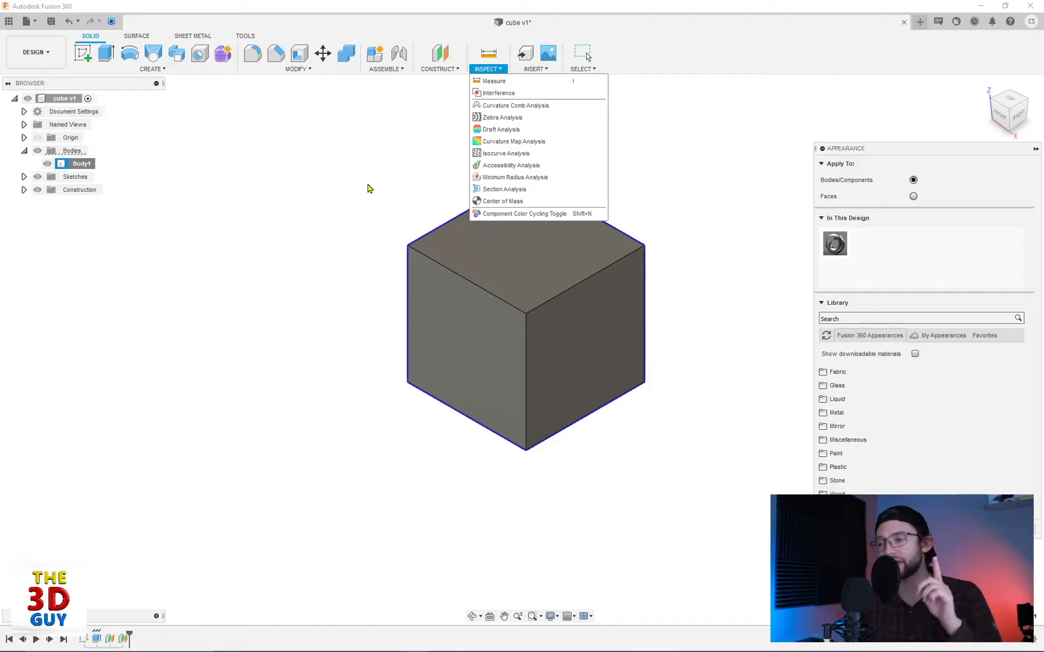
left_click(359, 184)
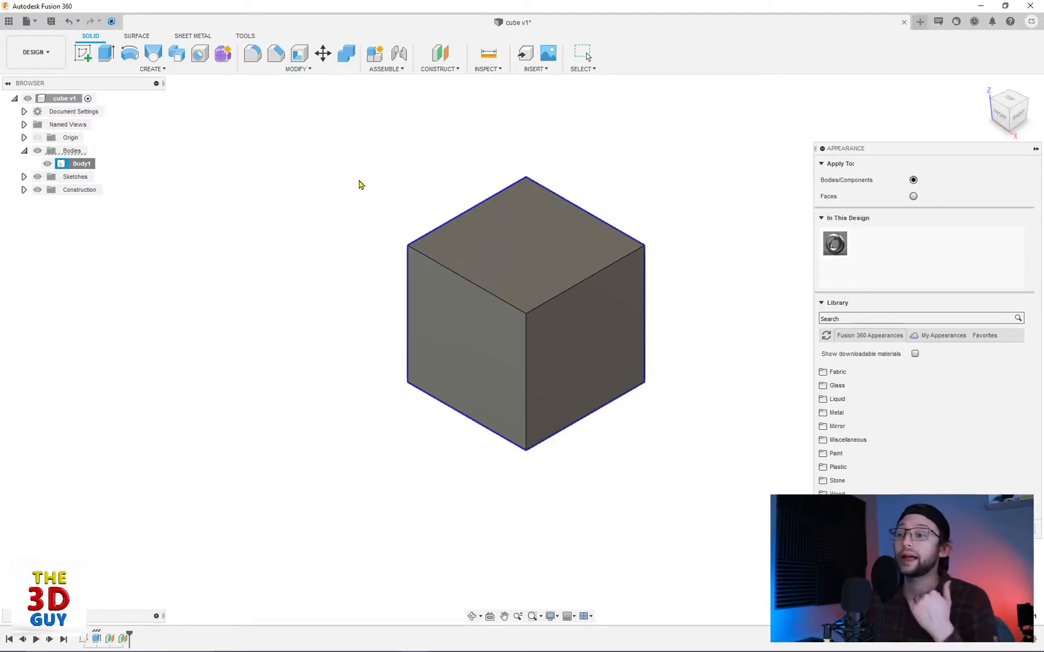
mouse_move(263, 220)
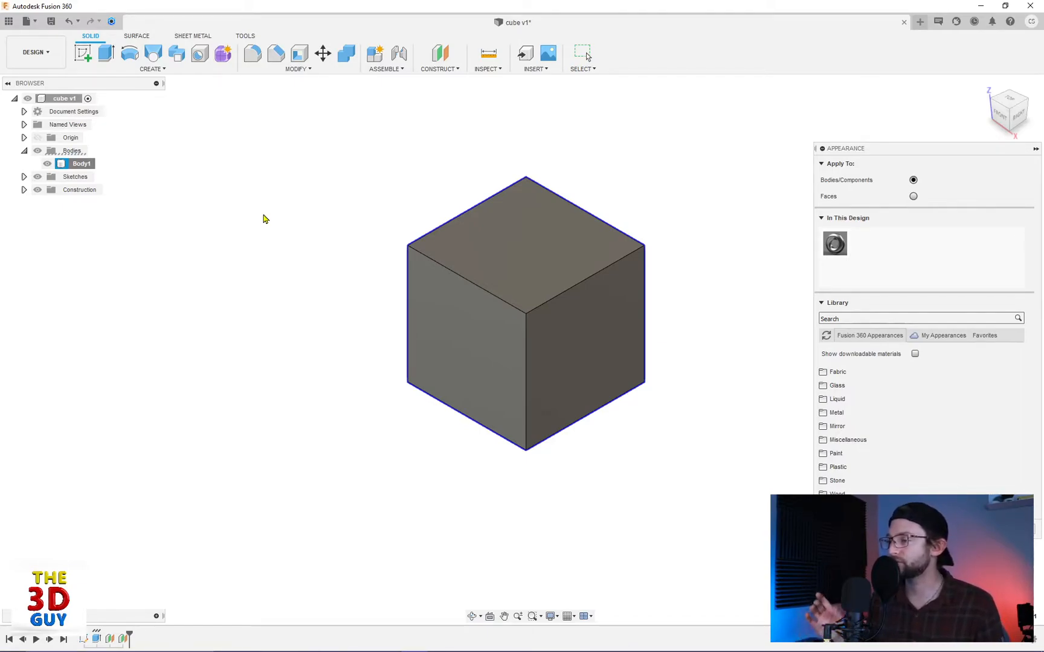
mouse_move(390, 273)
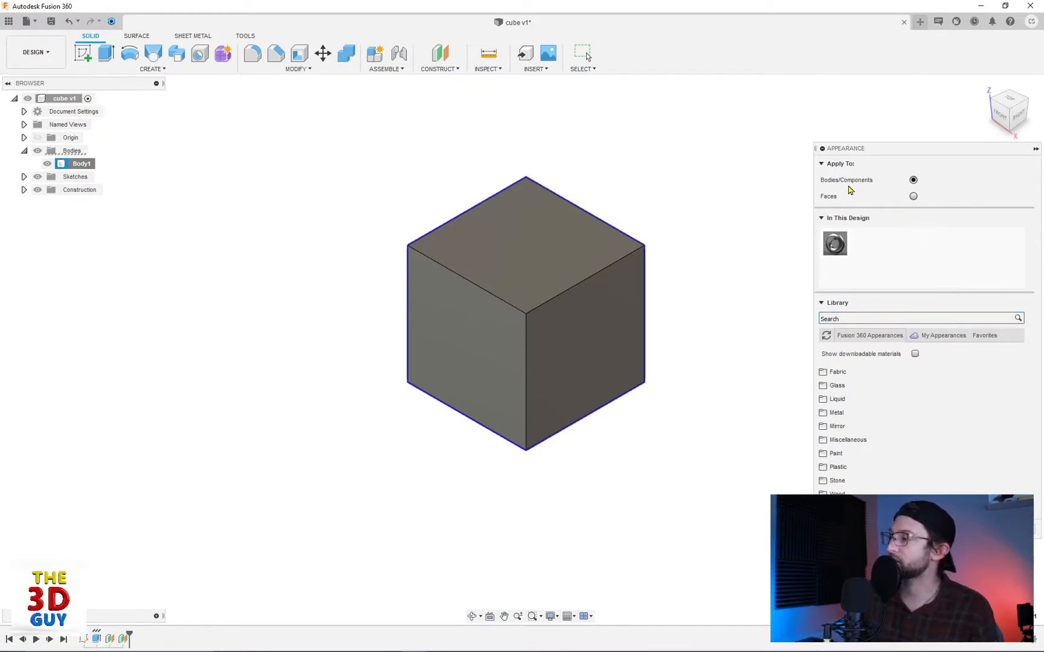
mouse_move(519, 395)
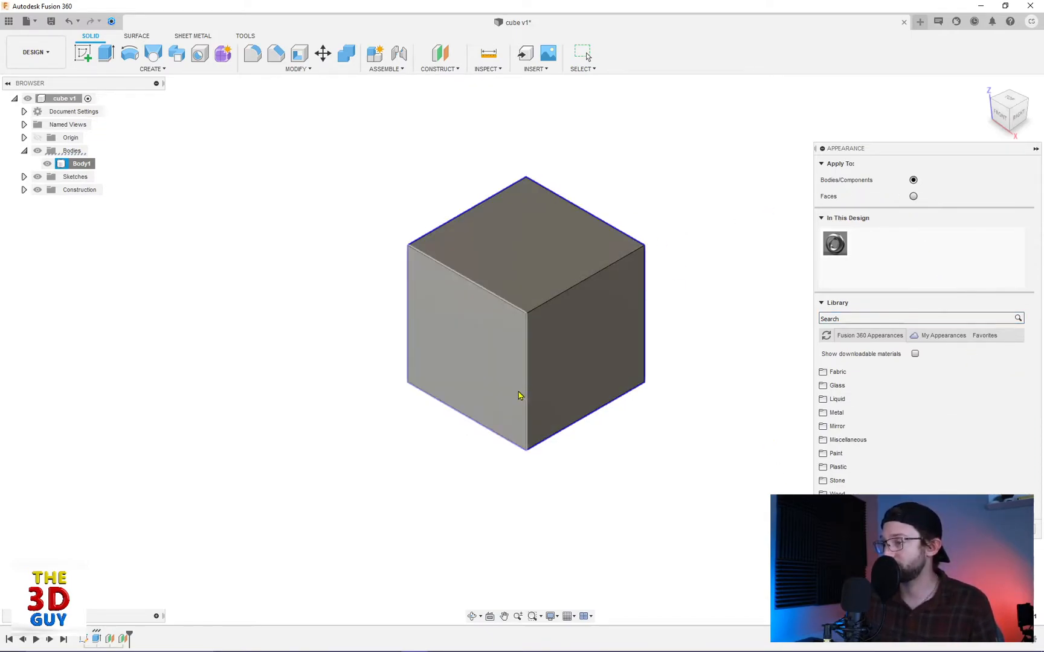
Step: Switch Apply To from Bodies/Components to Faces in the Appearance panel
left_click(913, 196)
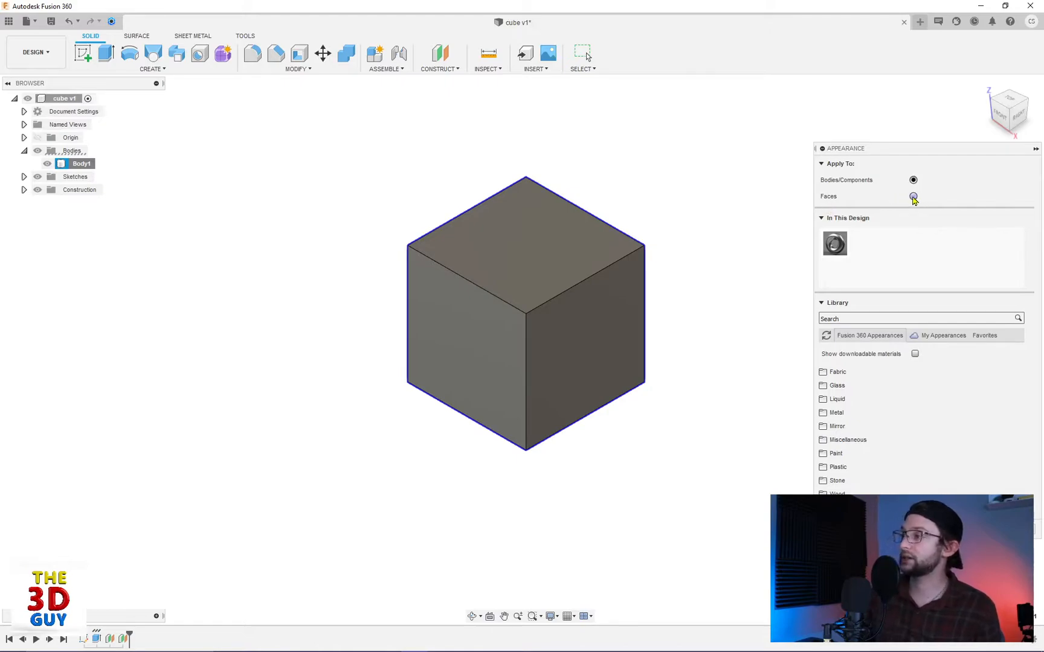
left_click(913, 180)
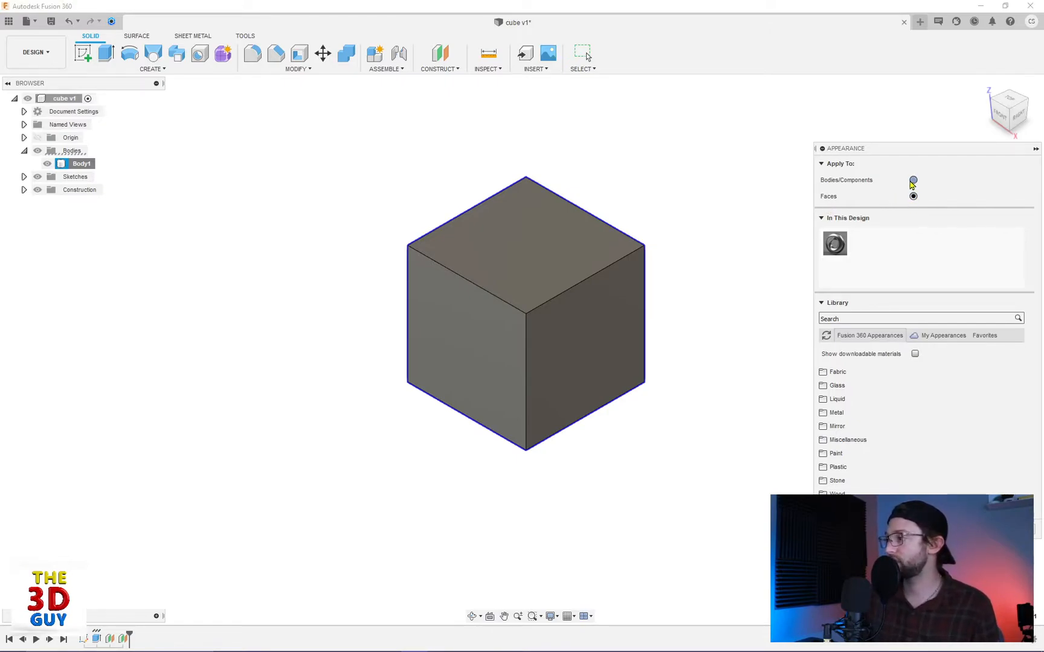
left_click(913, 197)
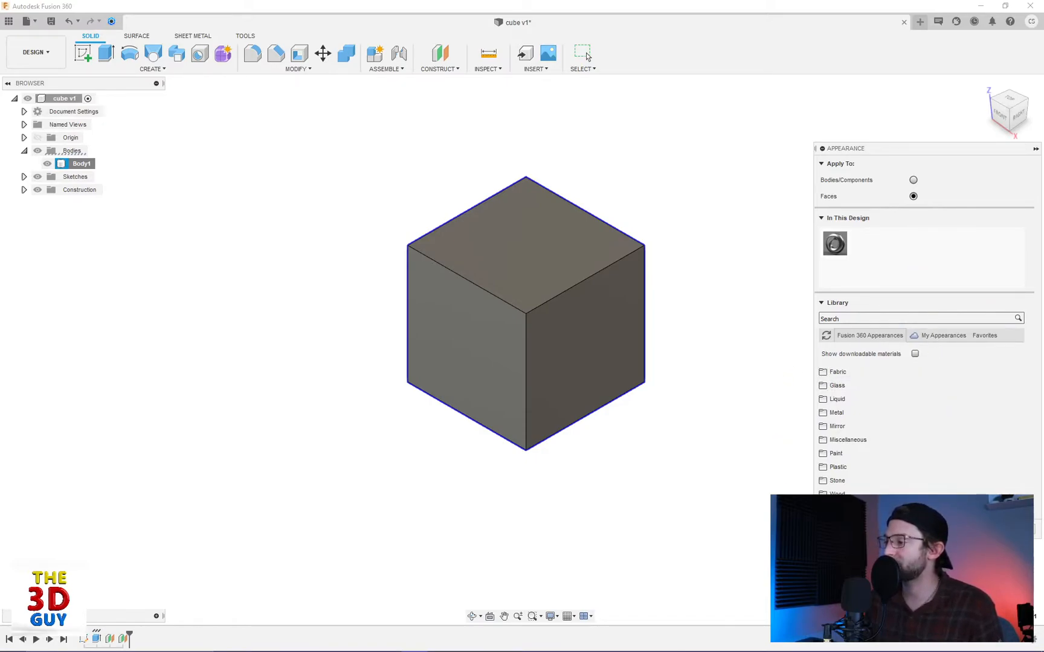
Step: Expand Metal > Brass and place Brass - Polished on a face, then revert it
left_click(836, 412)
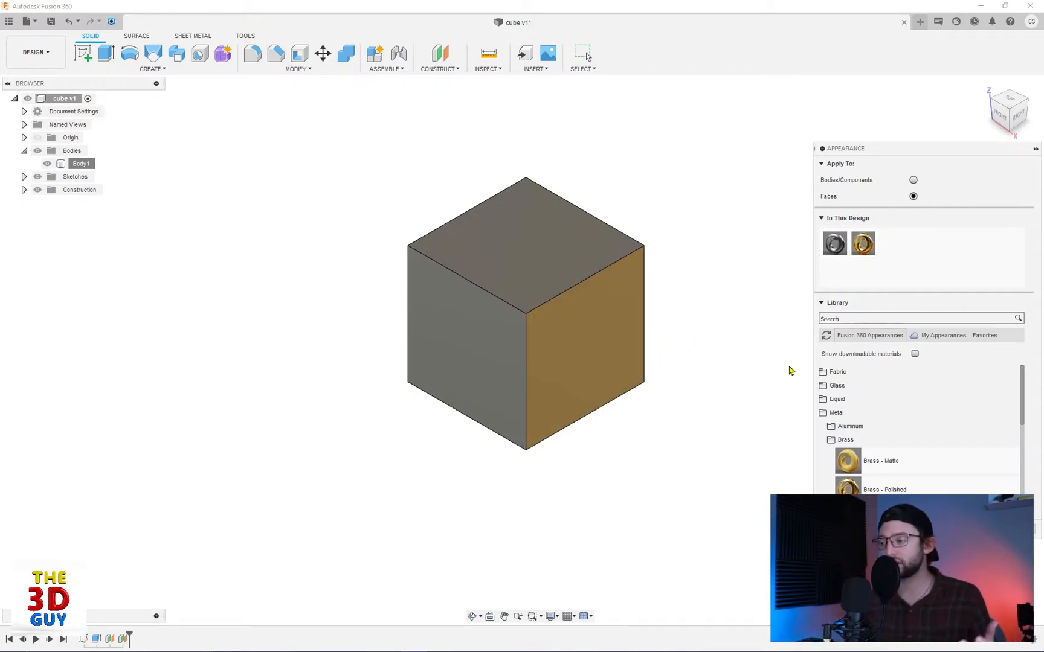
left_click(592, 333)
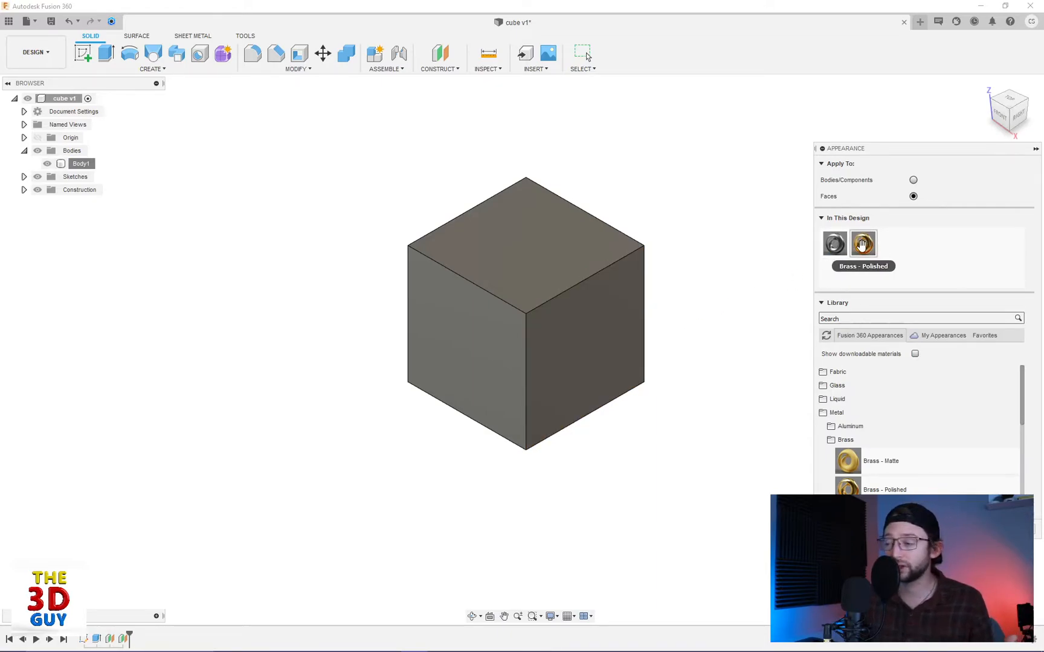
mouse_move(829, 282)
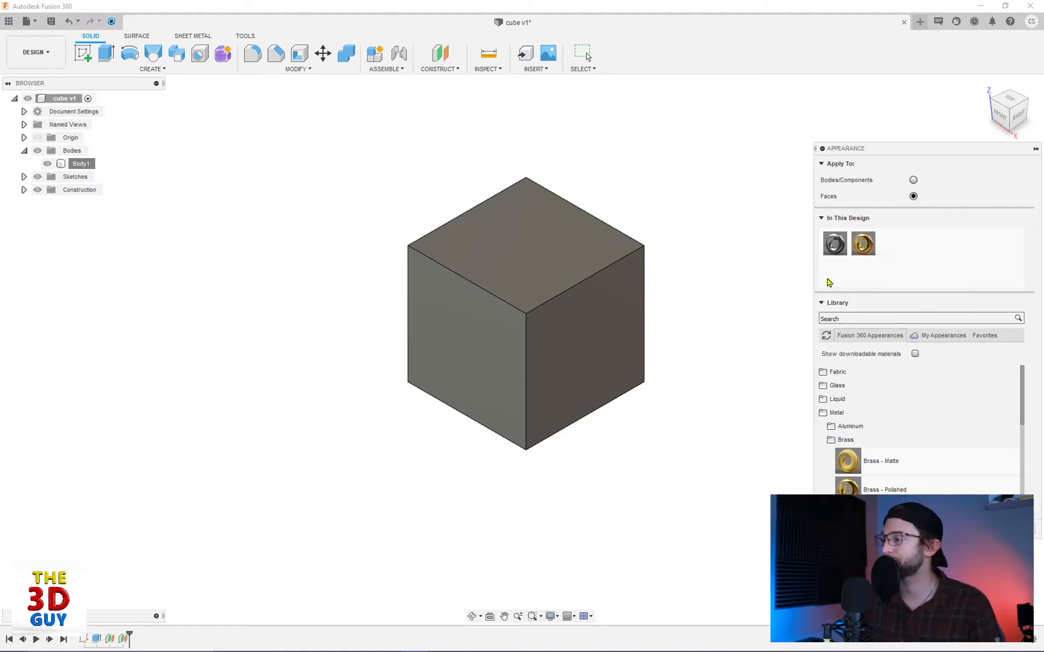
mouse_move(863, 391)
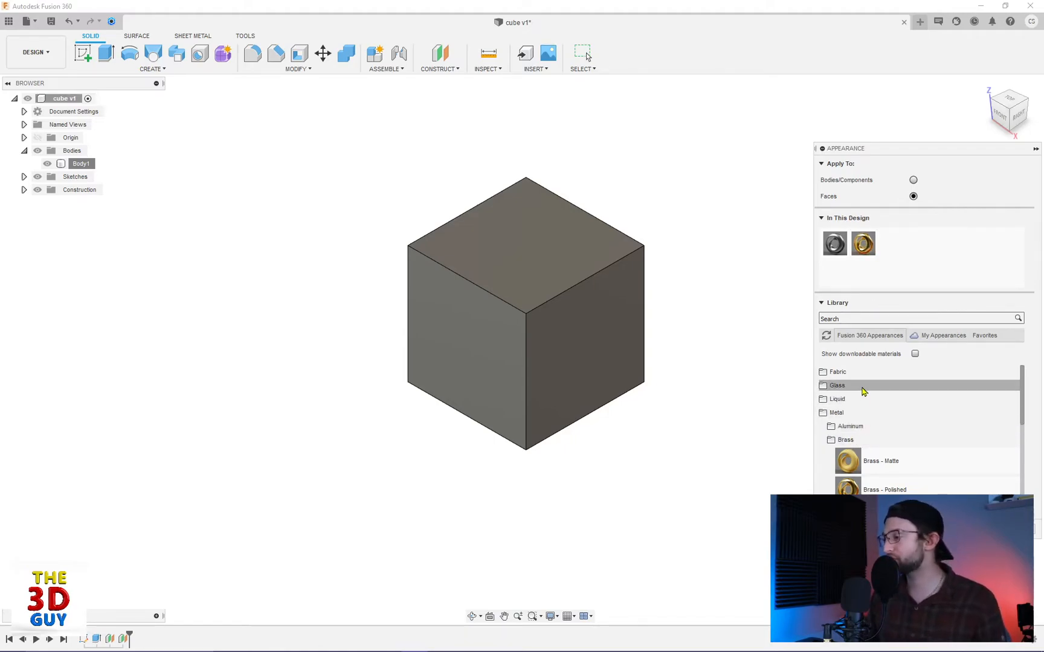
mouse_move(864, 343)
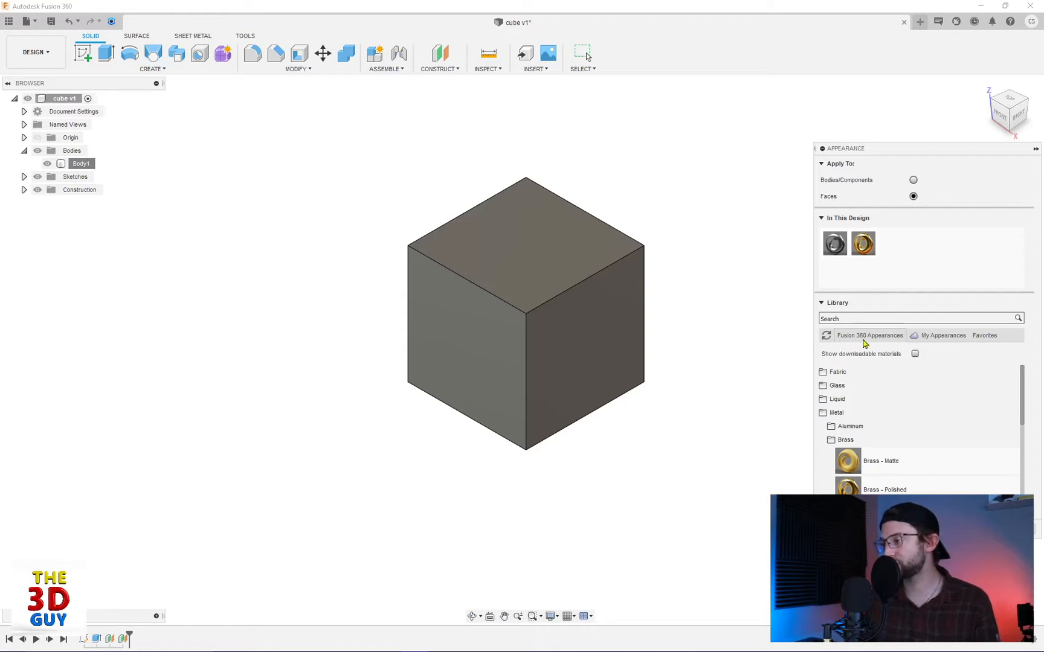
mouse_move(886, 343)
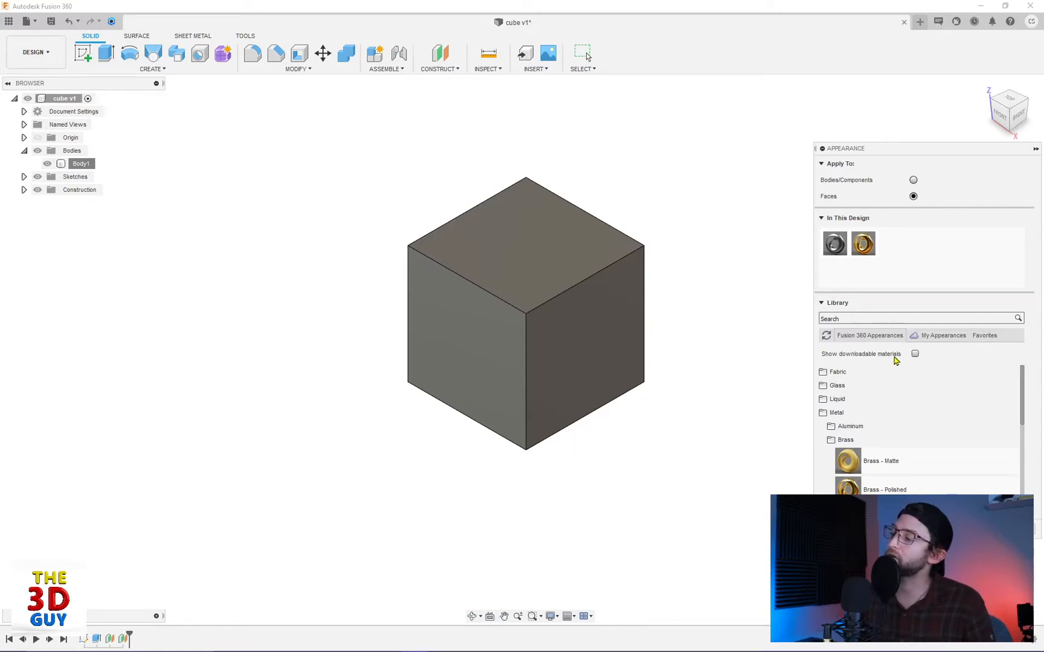
Step: Tick Show downloadable materials and expand Leather and Cloth > Cloth
left_click(915, 353)
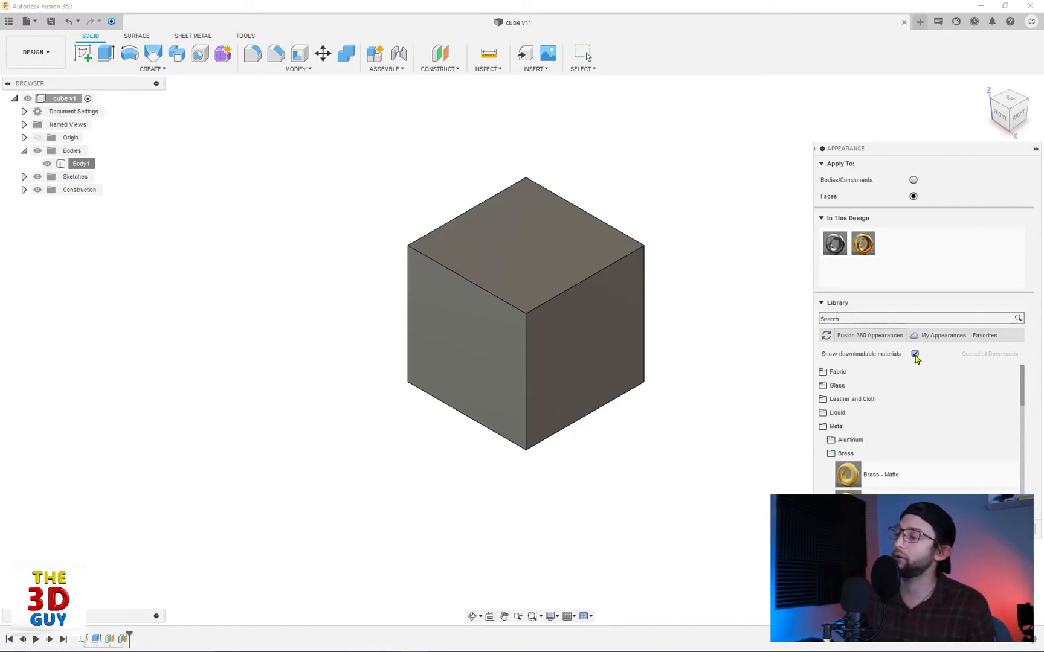
mouse_move(852, 398)
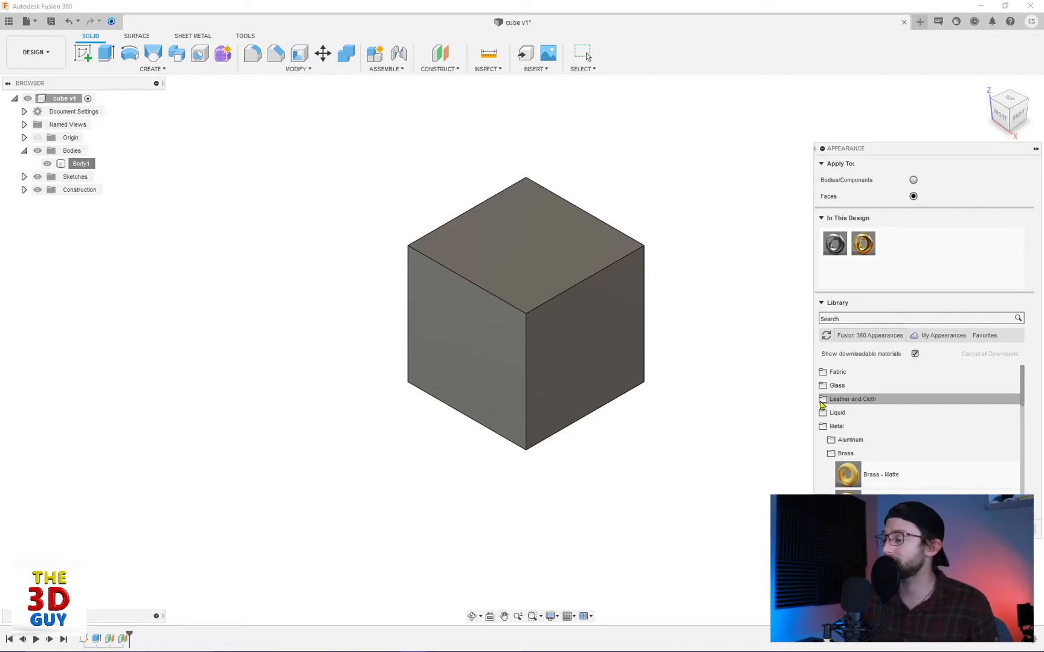
left_click(823, 398)
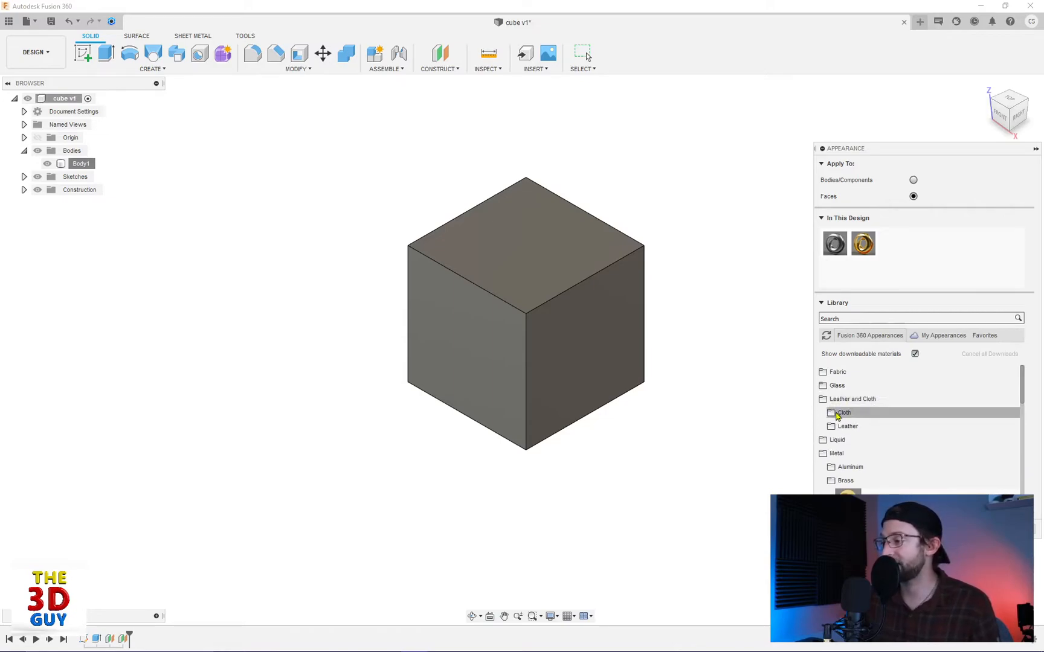
left_click(843, 412)
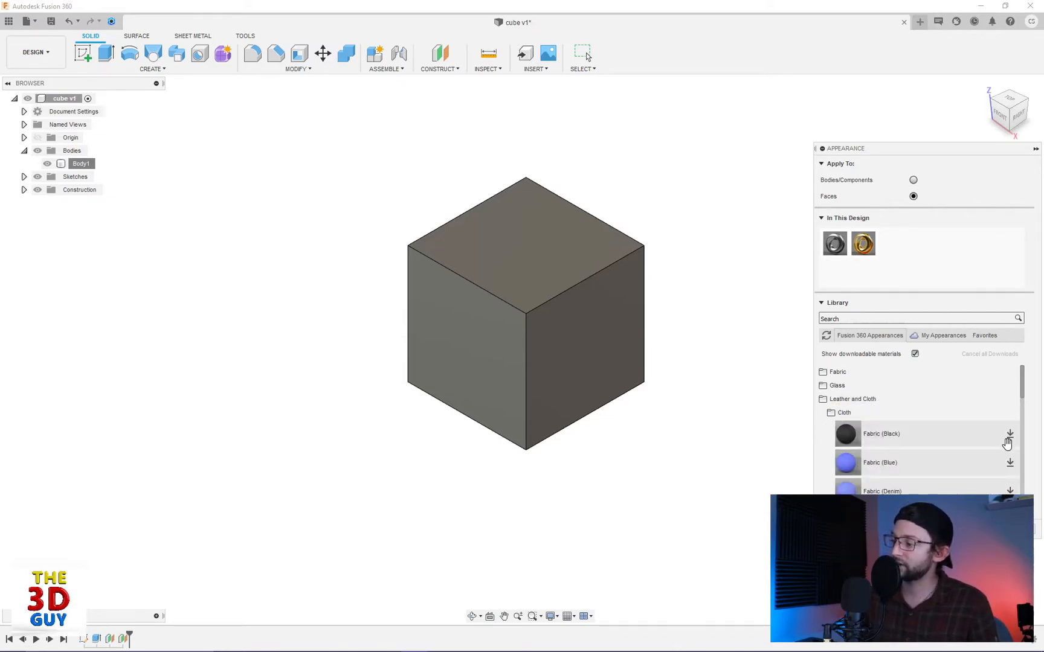
mouse_move(955, 472)
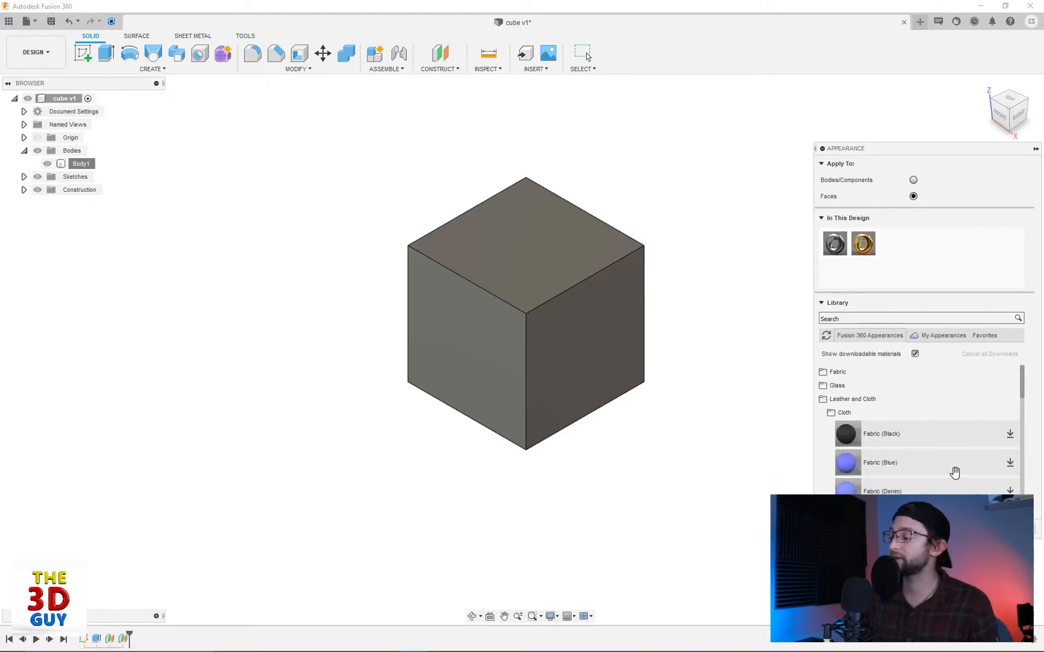
mouse_move(945, 465)
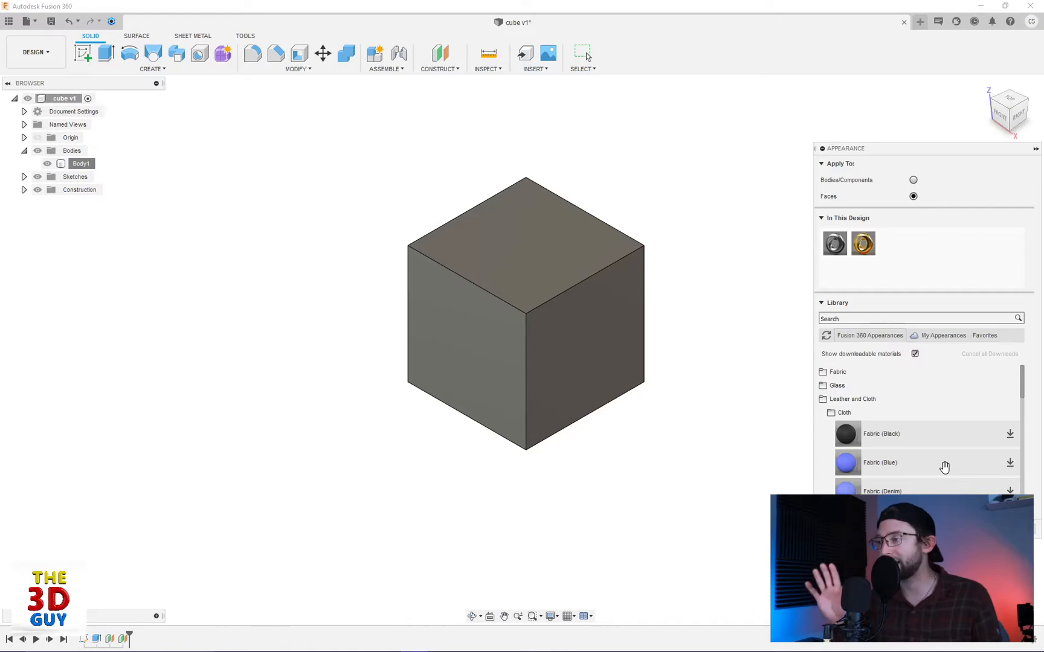
mouse_move(839, 423)
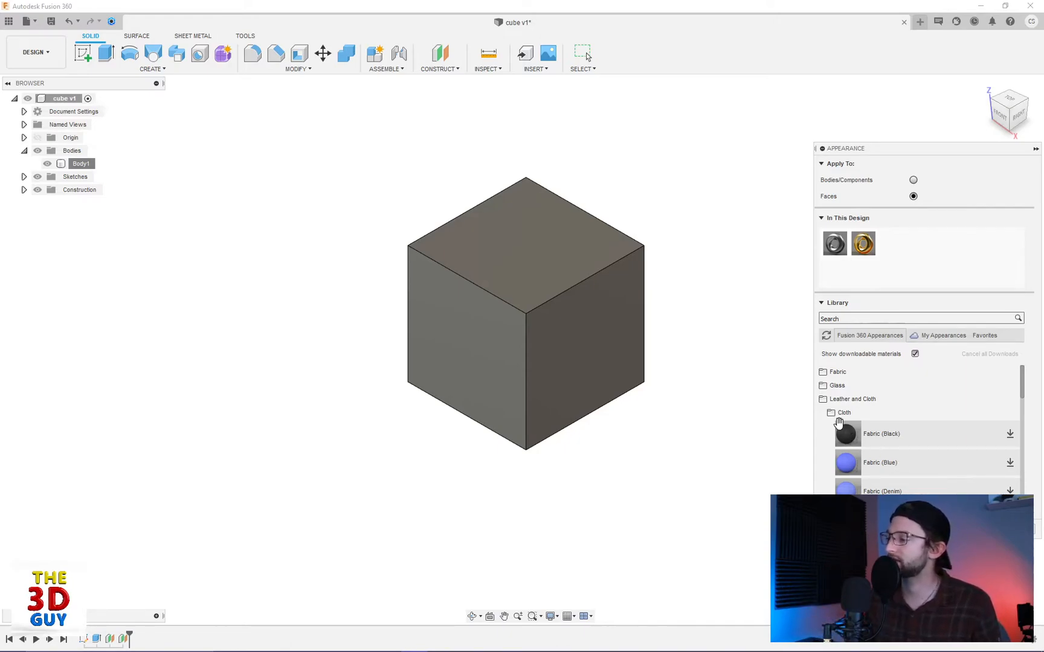
mouse_move(1029, 391)
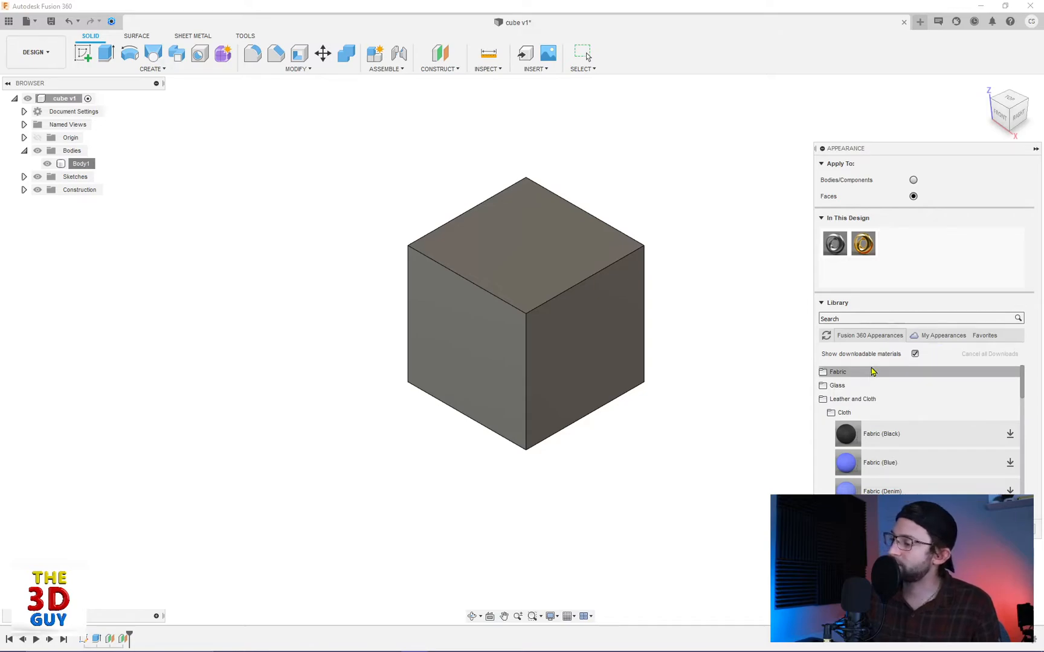
Step: Browse My Appearances and the polished brass options, then expand the Fabric category
left_click(837, 372)
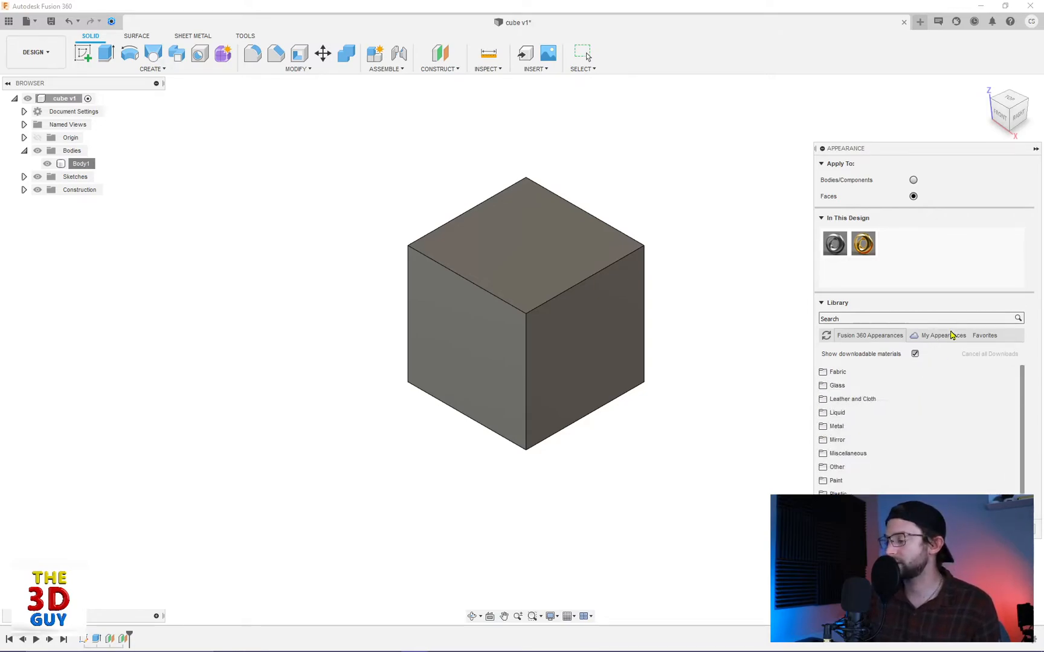
left_click(984, 335)
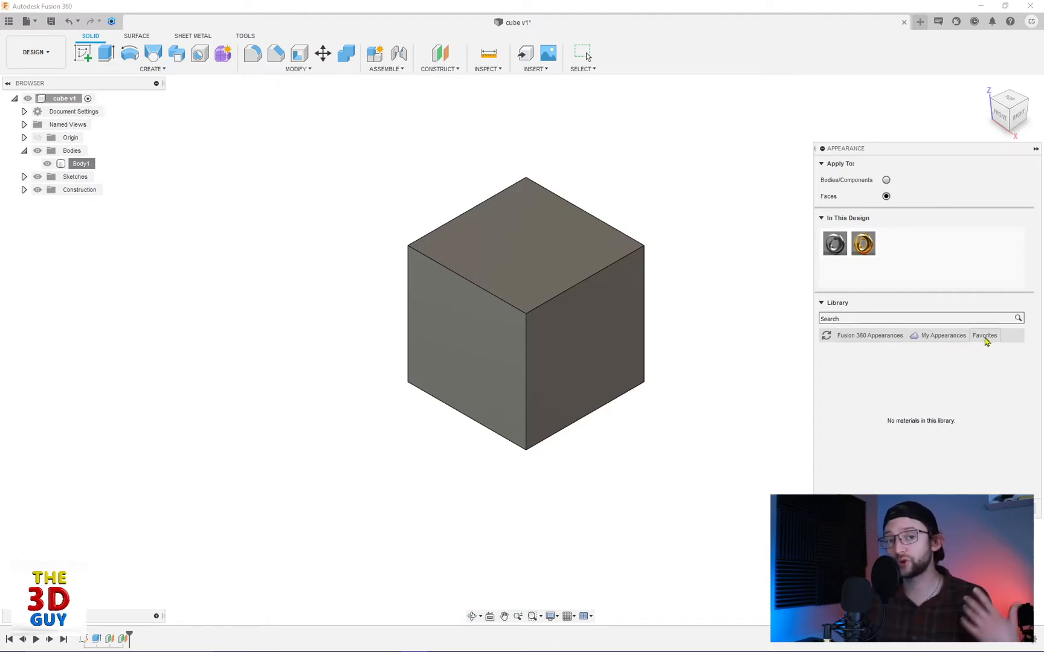
right_click(862, 243)
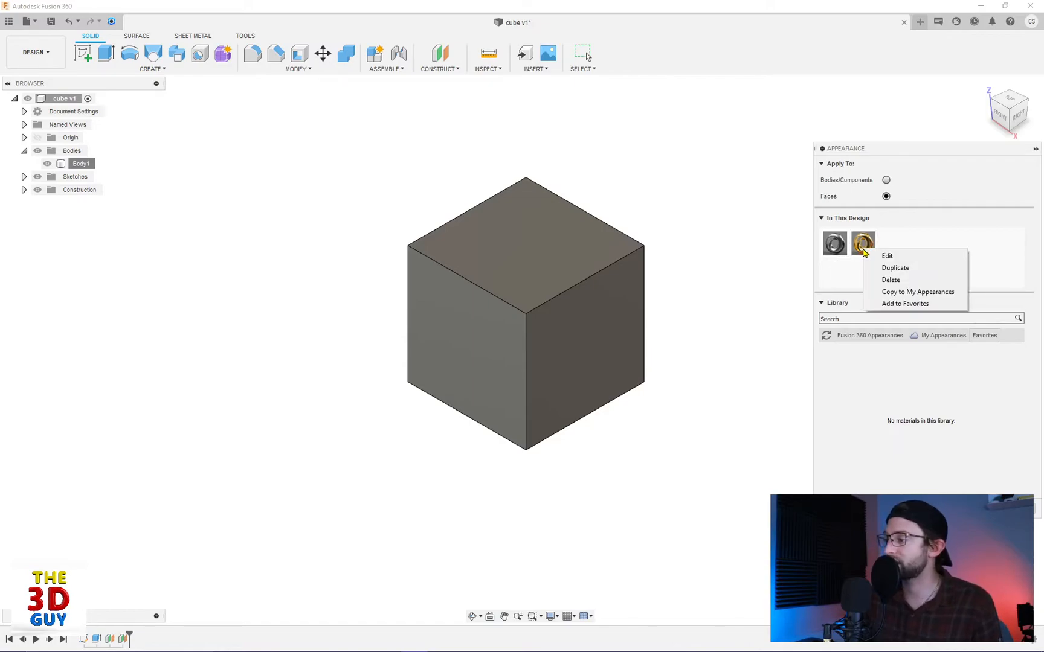
mouse_move(904, 331)
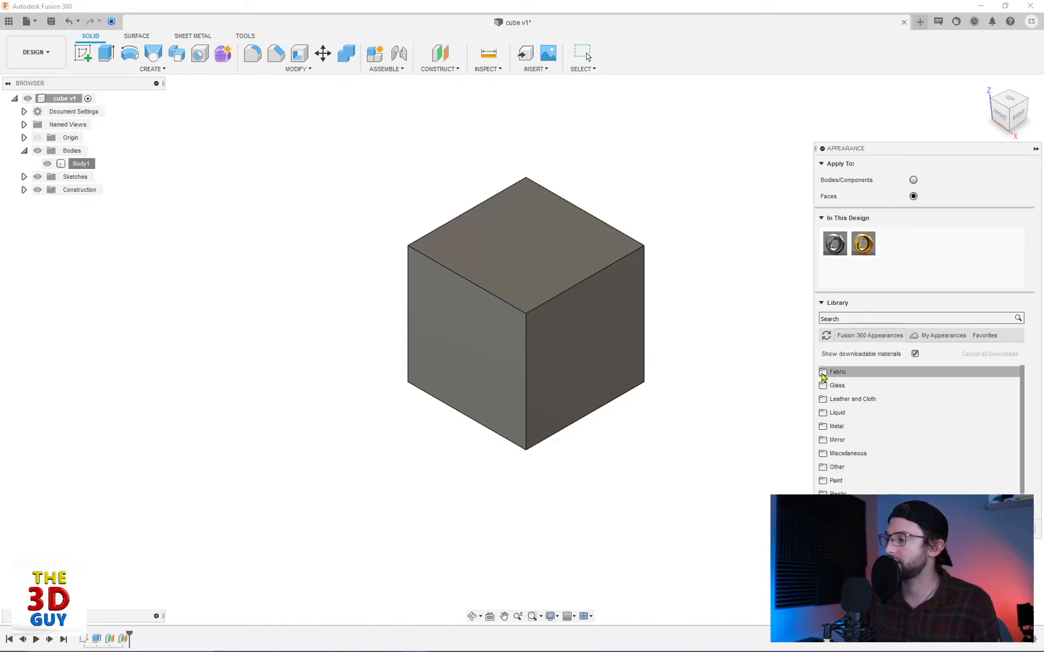
left_click(837, 371)
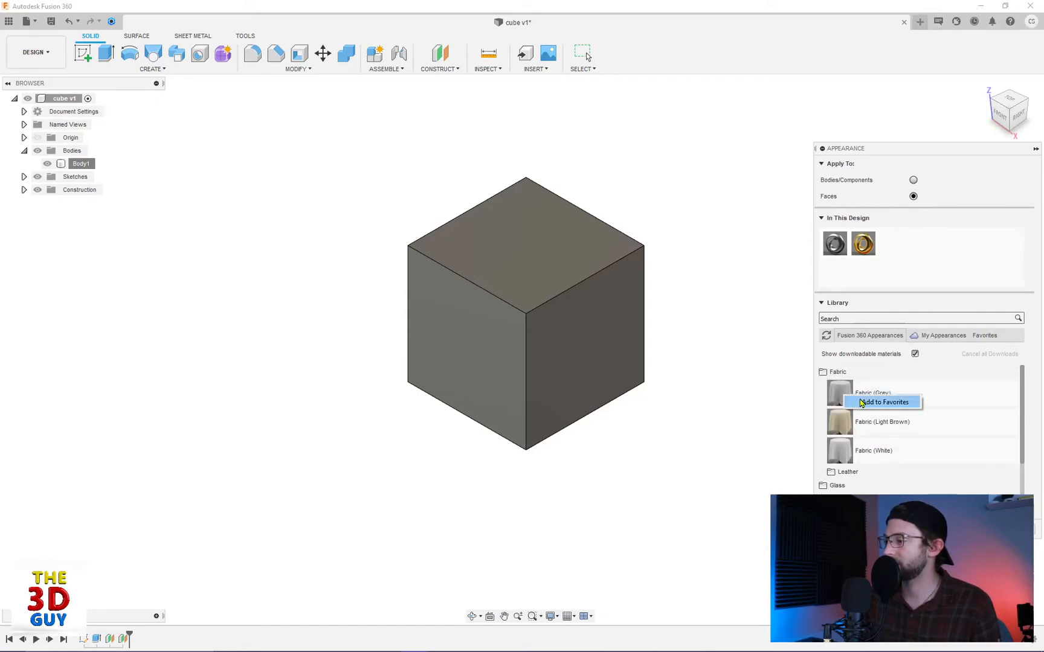
mouse_move(920, 278)
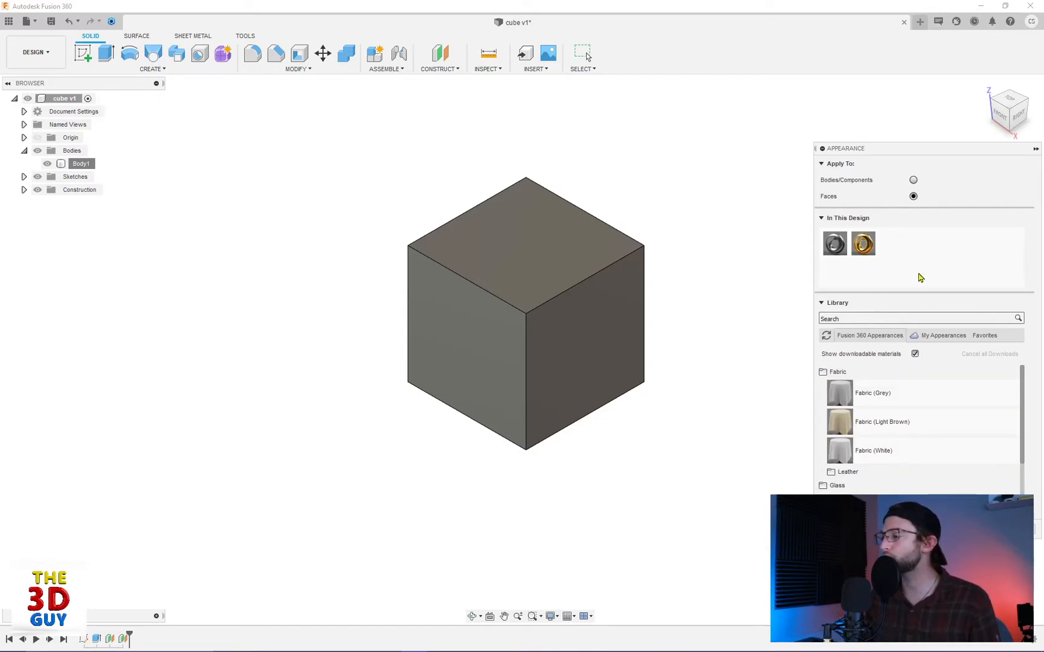
Step: Edit the Brass - Polished (1) copy to green with higher roughness
left_click(941, 335)
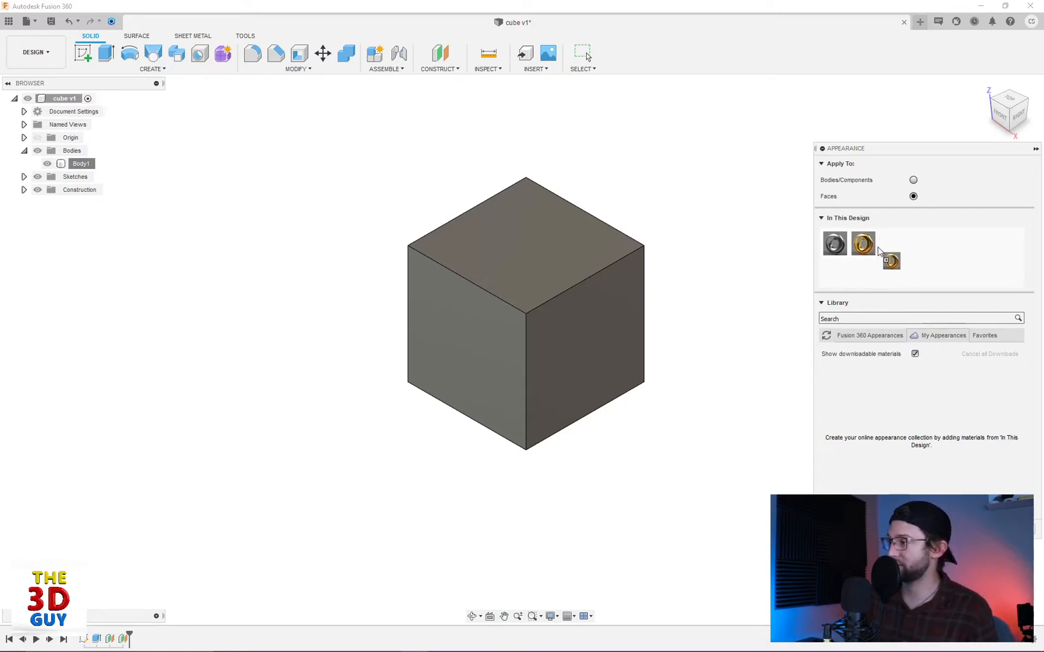
right_click(862, 243)
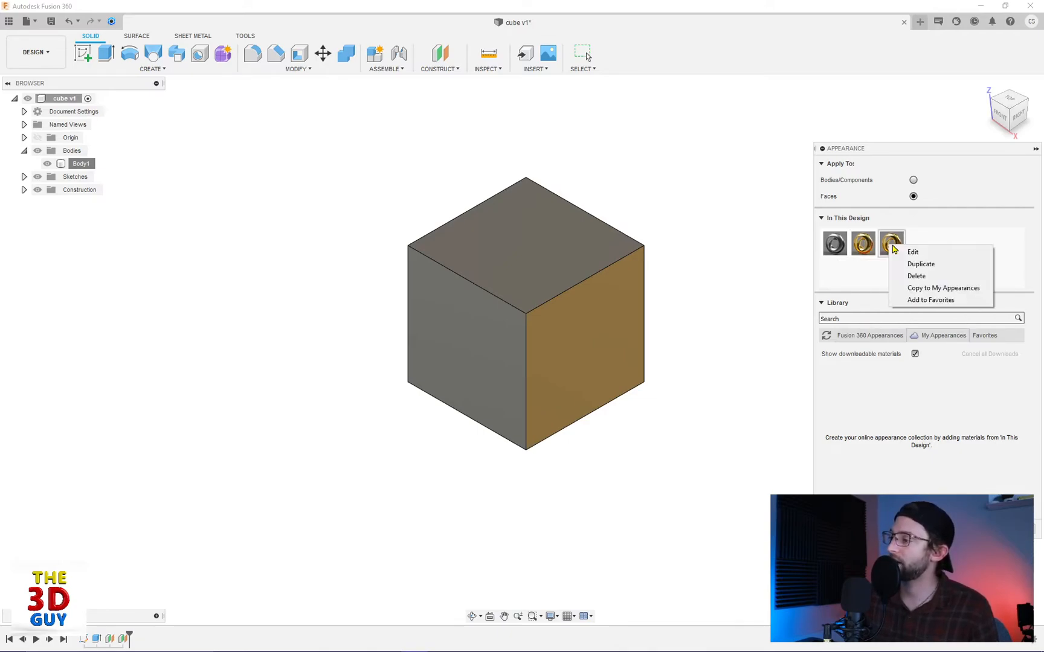
left_click(913, 252)
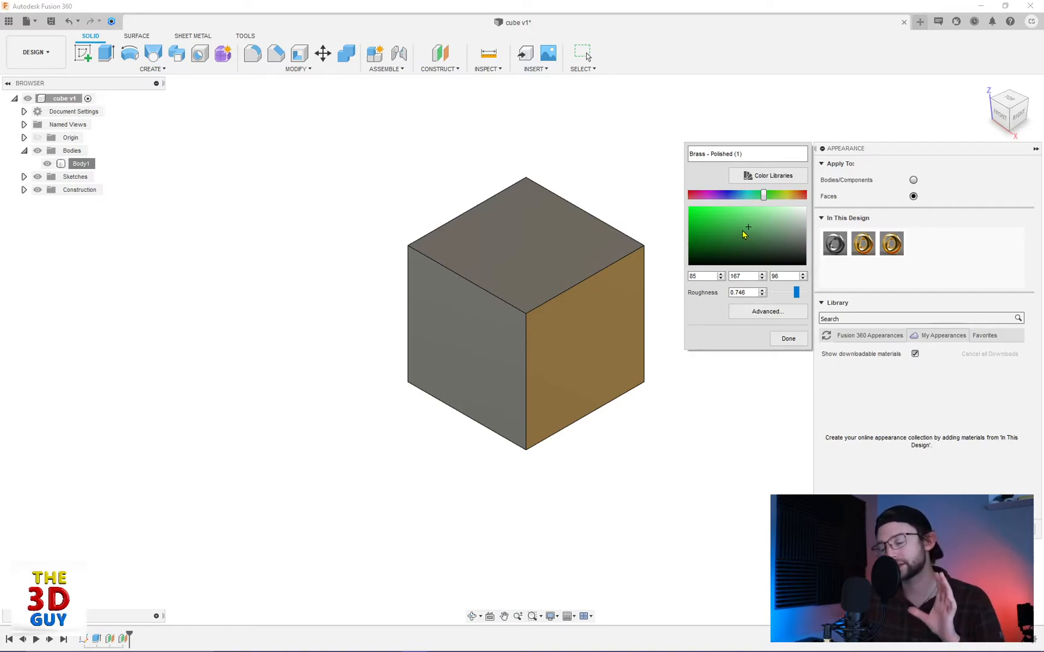
mouse_move(788, 339)
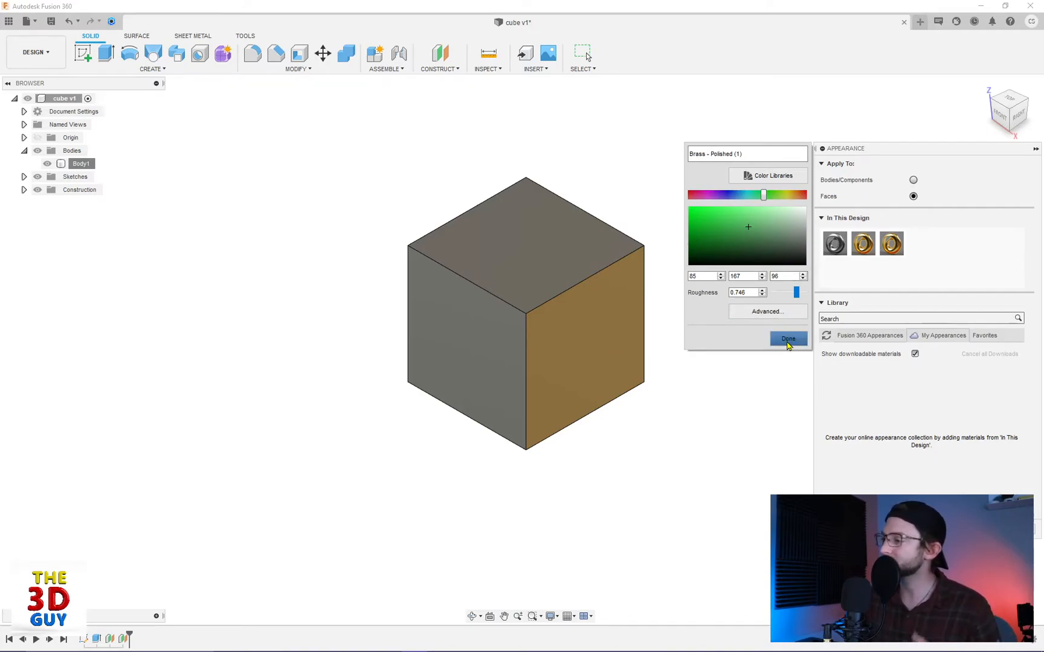
left_click(788, 339)
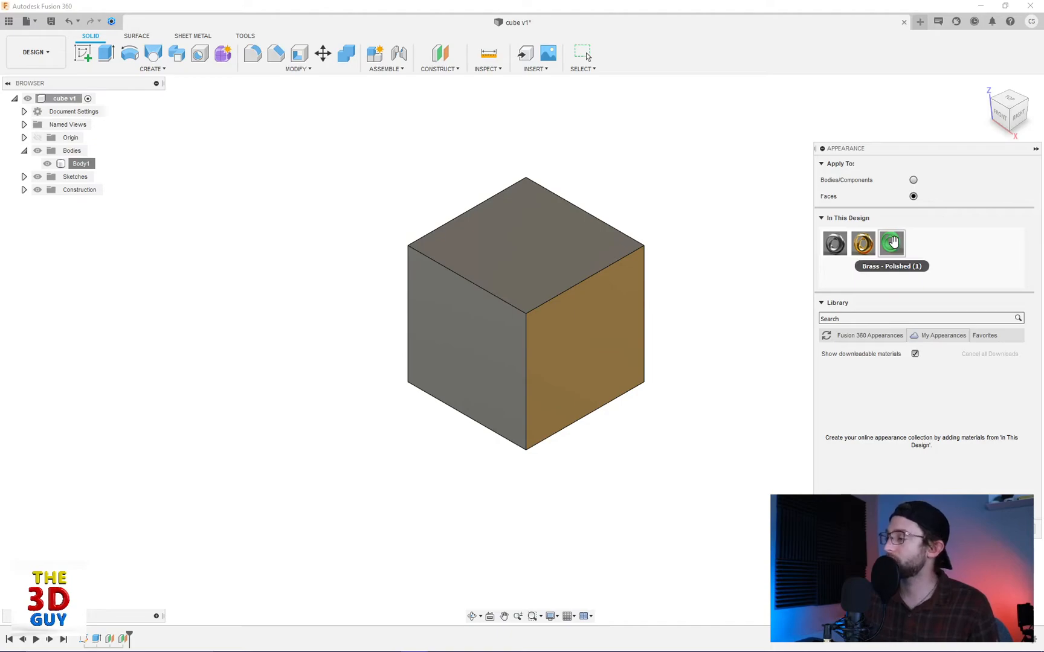
Step: Copy Brass - Polished (1) to My Appearances, apply it to the left face, close the dialog
right_click(890, 242)
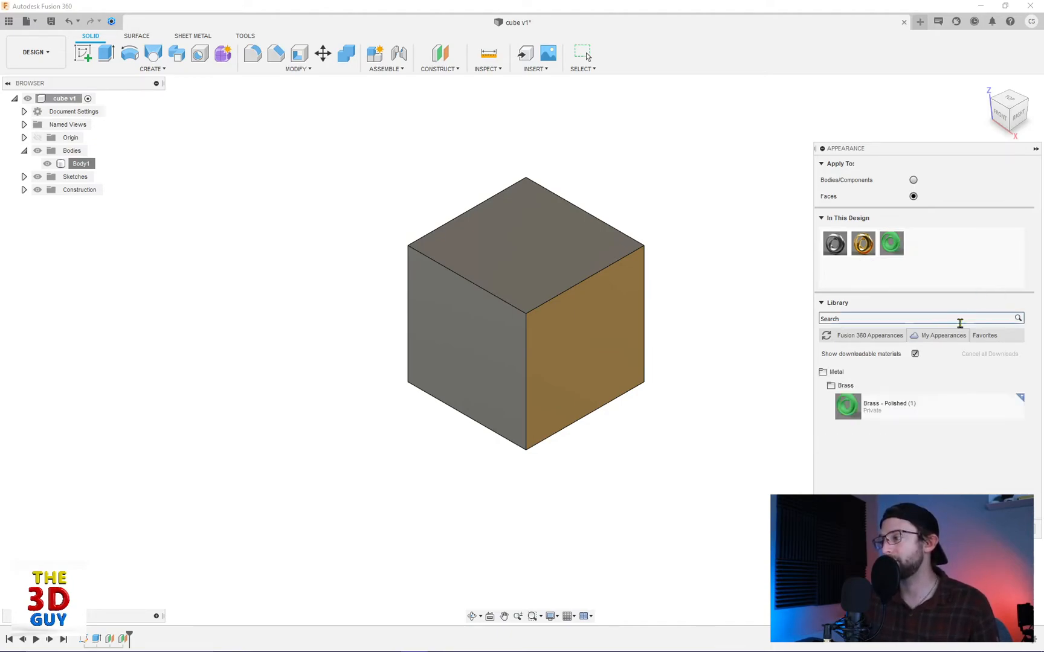
mouse_move(919, 456)
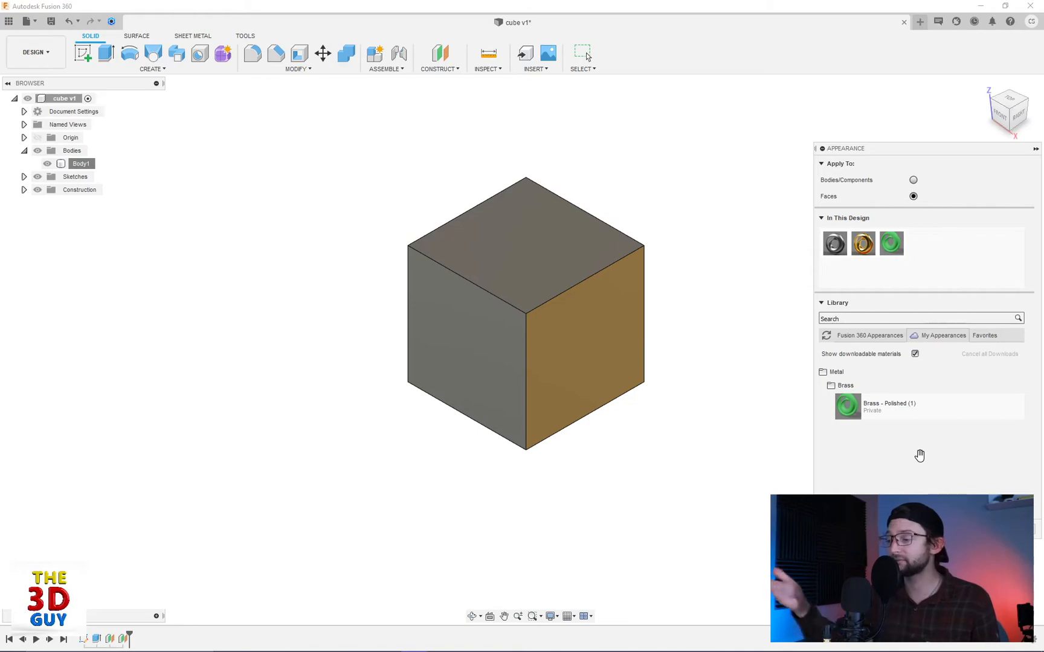
mouse_move(872, 429)
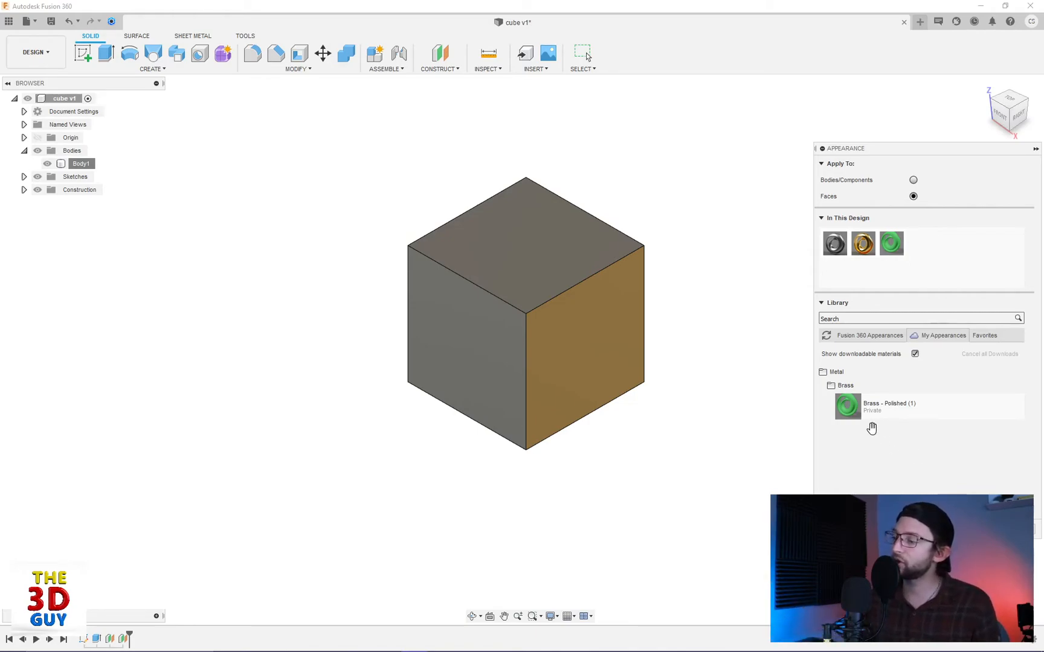
mouse_move(896, 461)
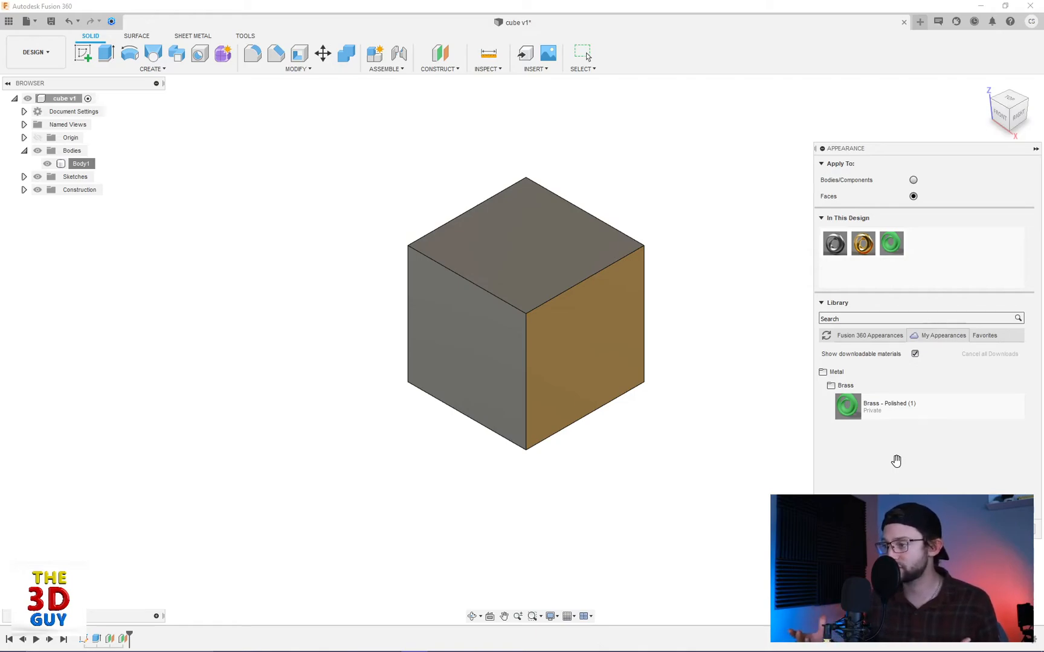
mouse_move(774, 382)
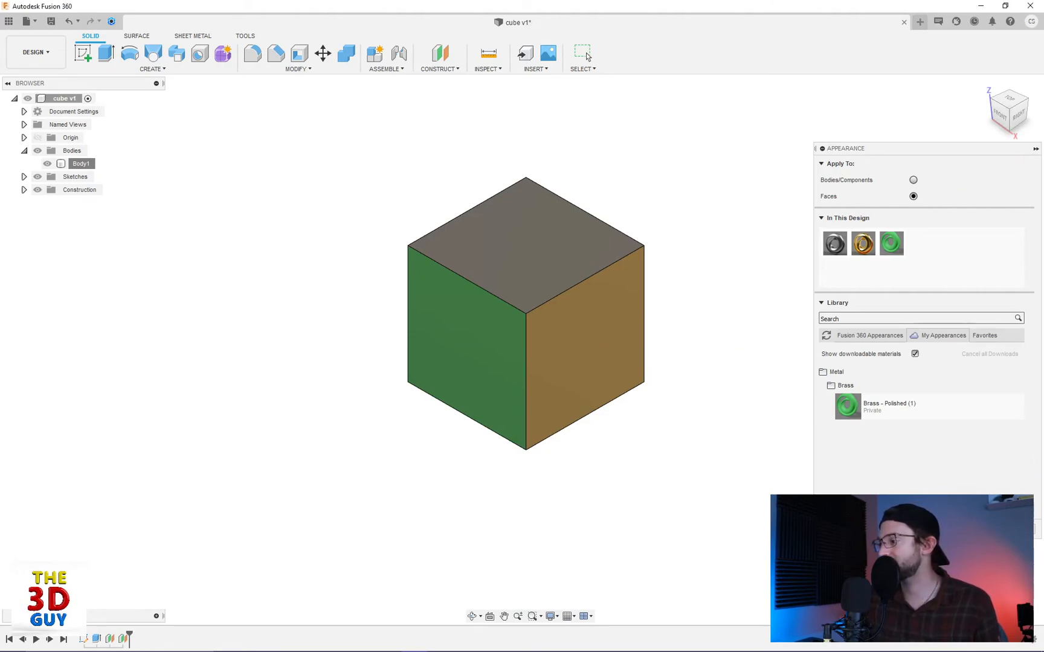
left_click(1036, 148)
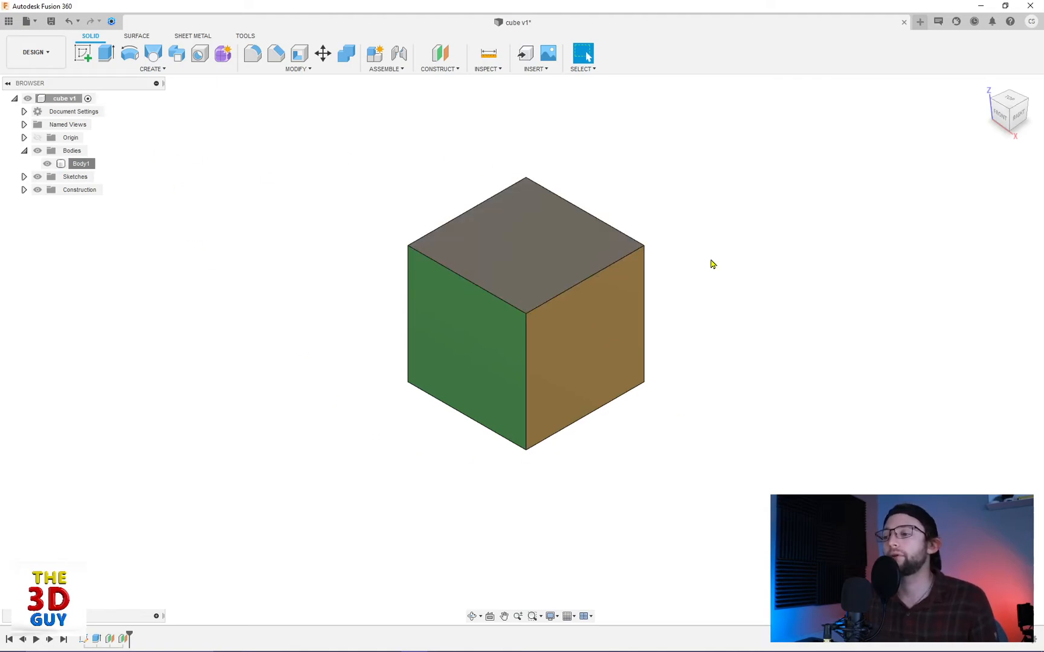
Step: Switch the workspace from DESIGN to RENDER
left_click(33, 52)
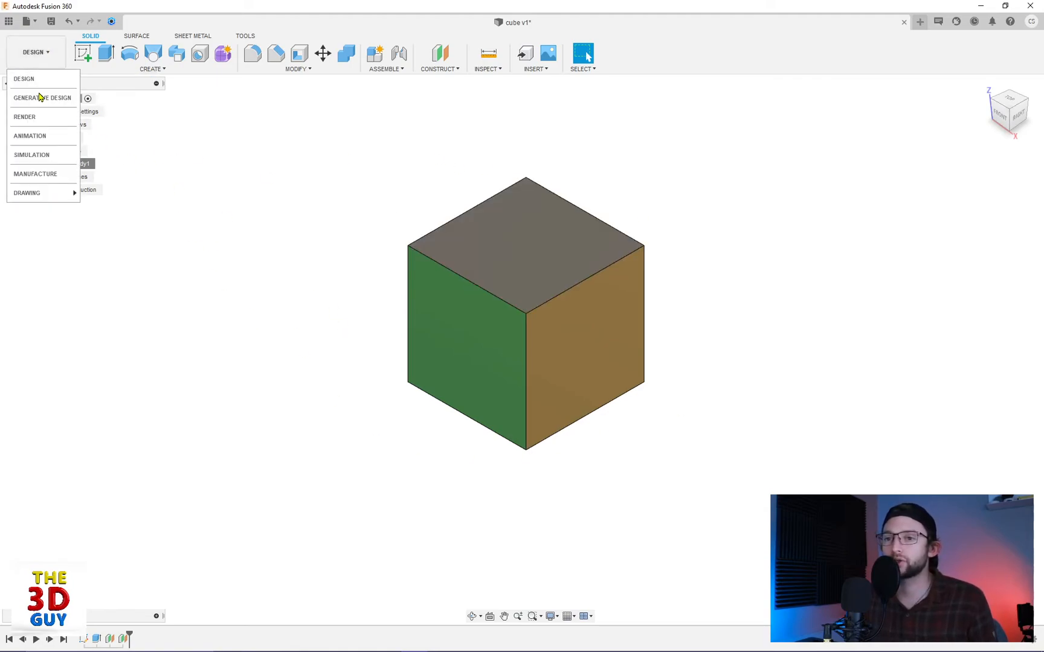
left_click(24, 117)
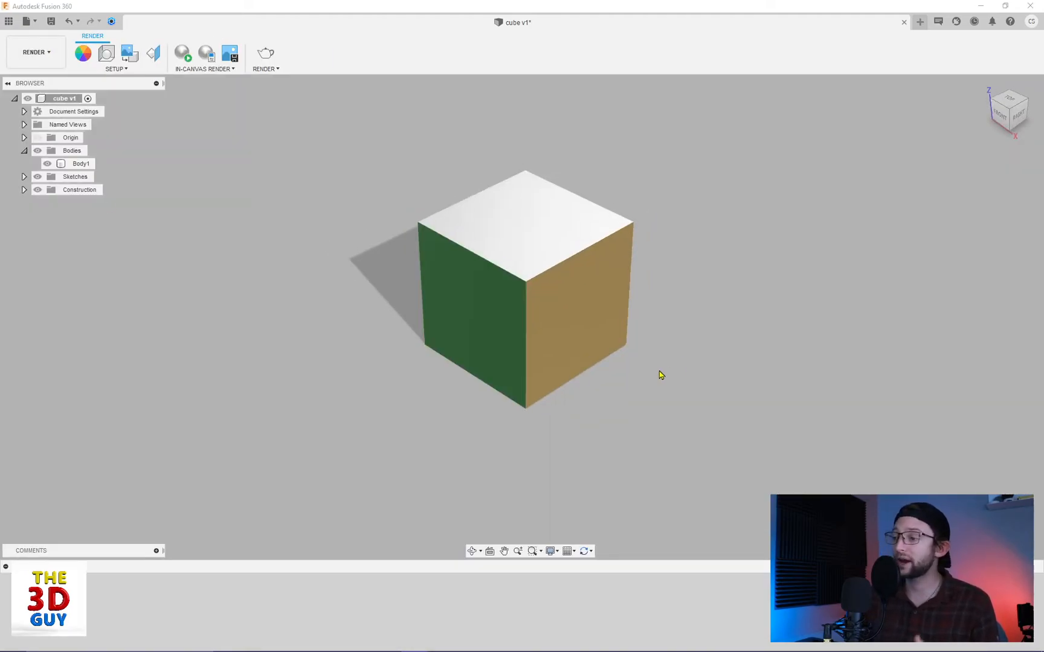
mouse_move(689, 345)
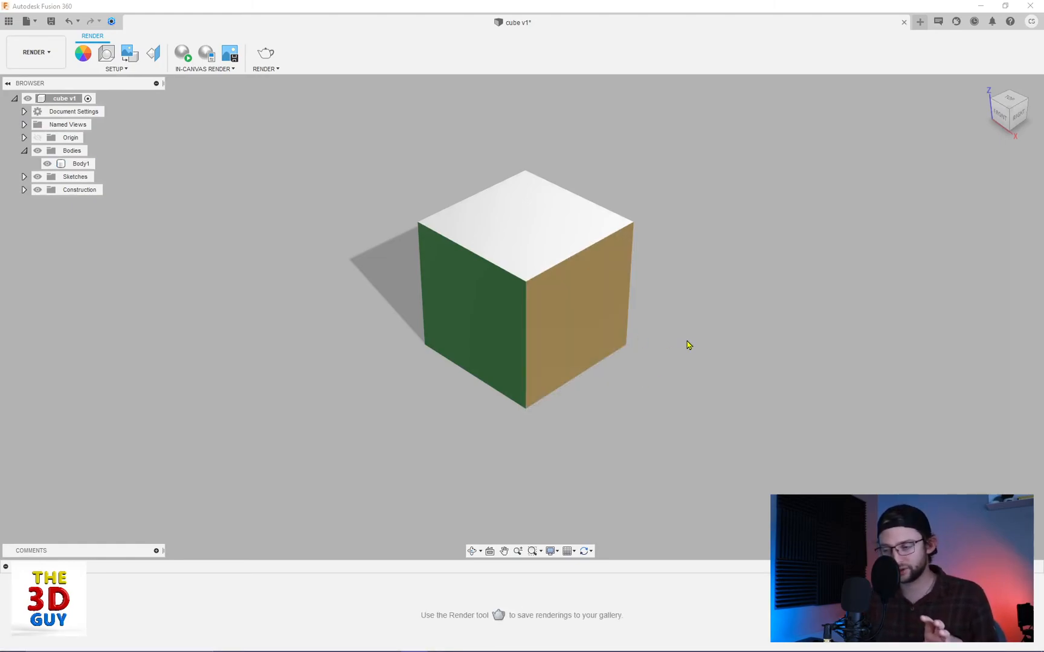
mouse_move(683, 364)
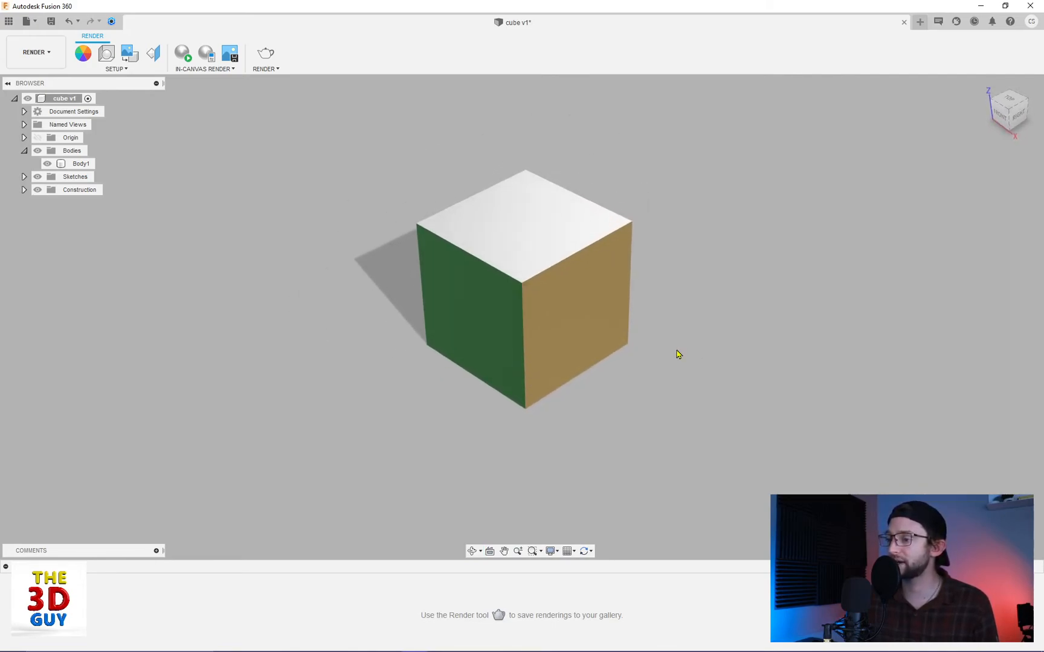
mouse_move(712, 350)
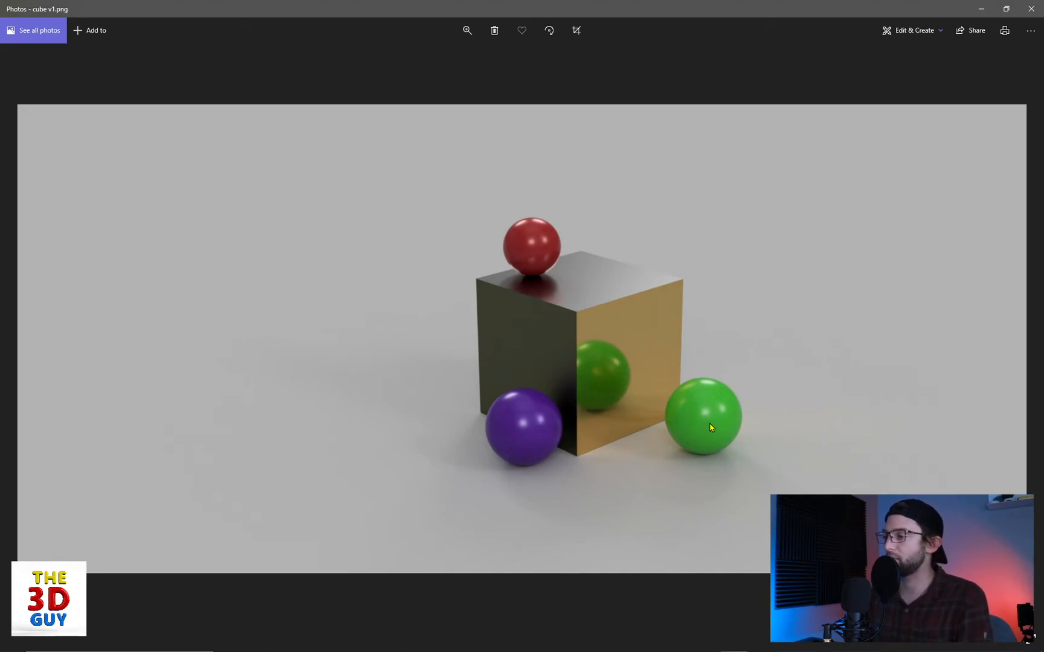
Step: Zoom in on cube v1.png in Photos to inspect the render
left_click(467, 30)
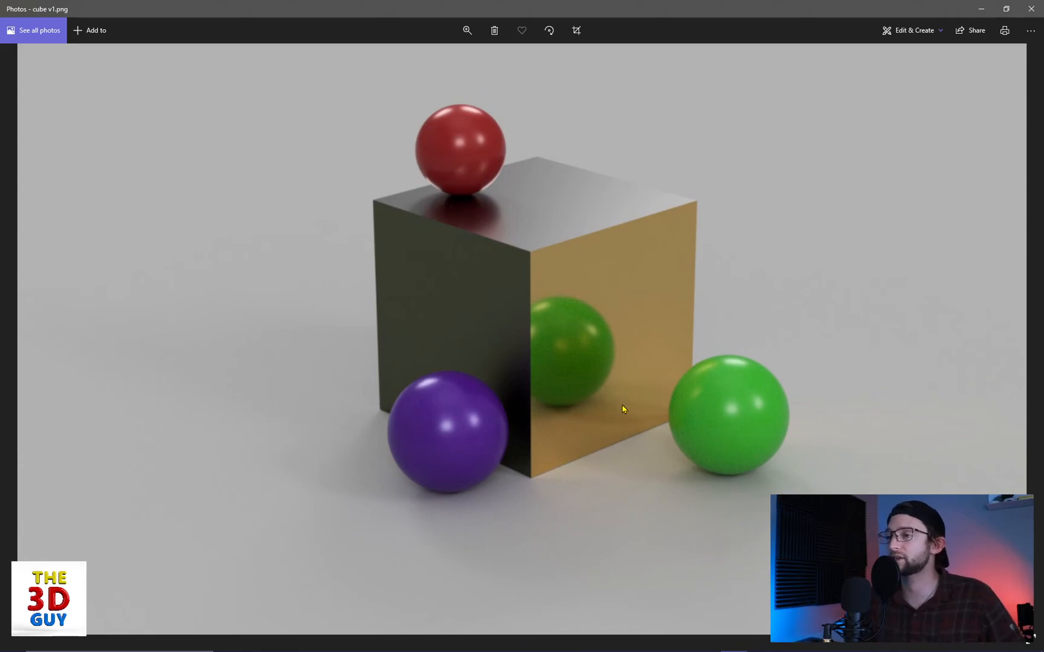
left_click(467, 31)
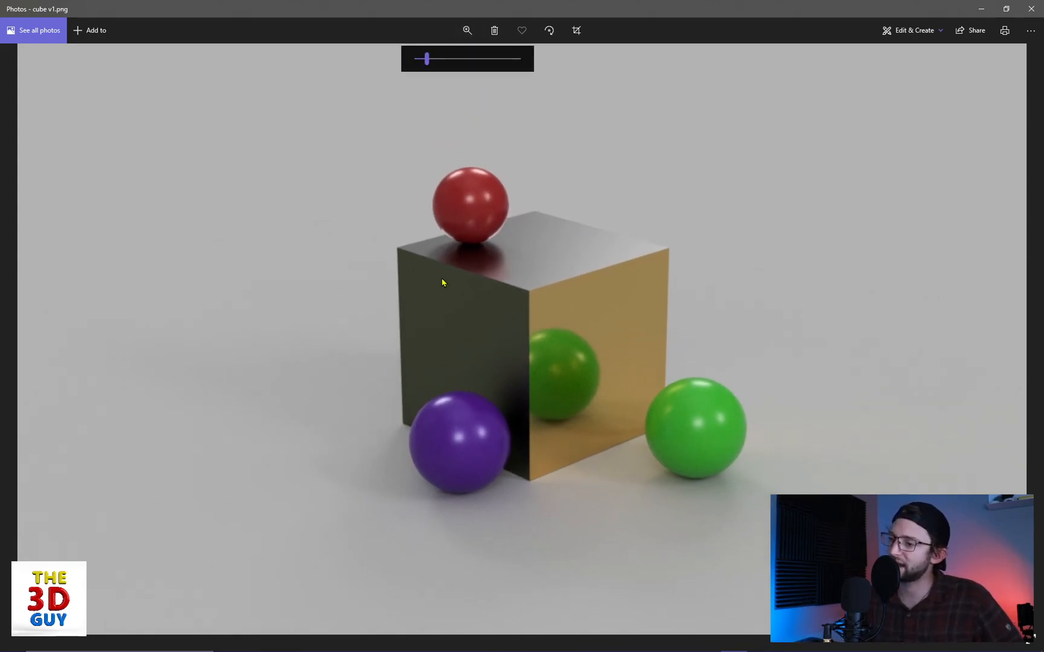
mouse_move(535, 394)
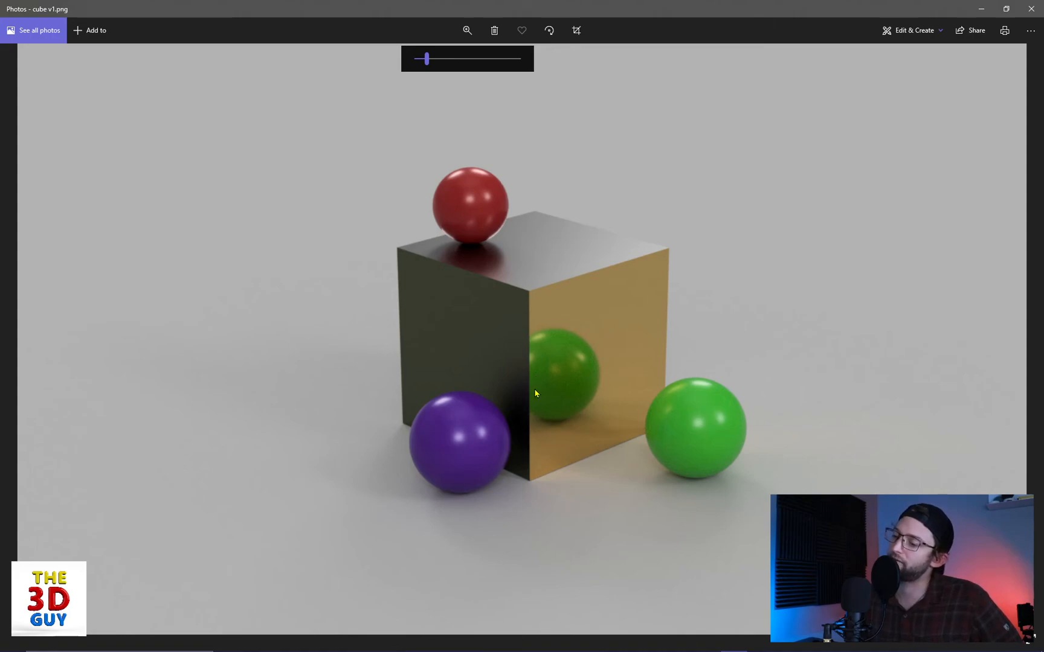
mouse_move(607, 402)
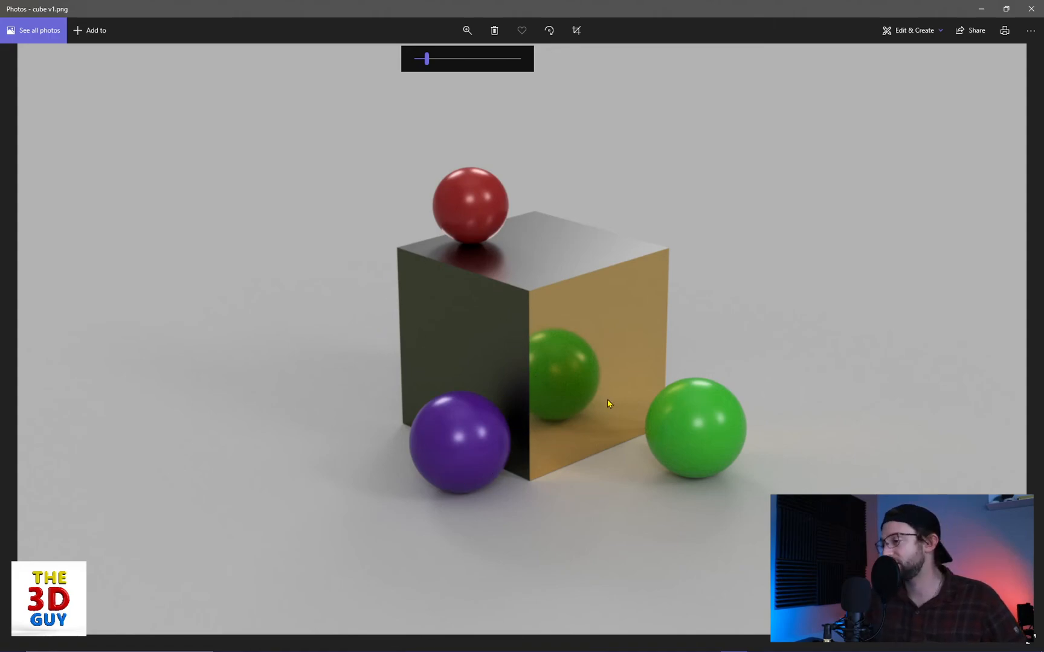
mouse_move(480, 244)
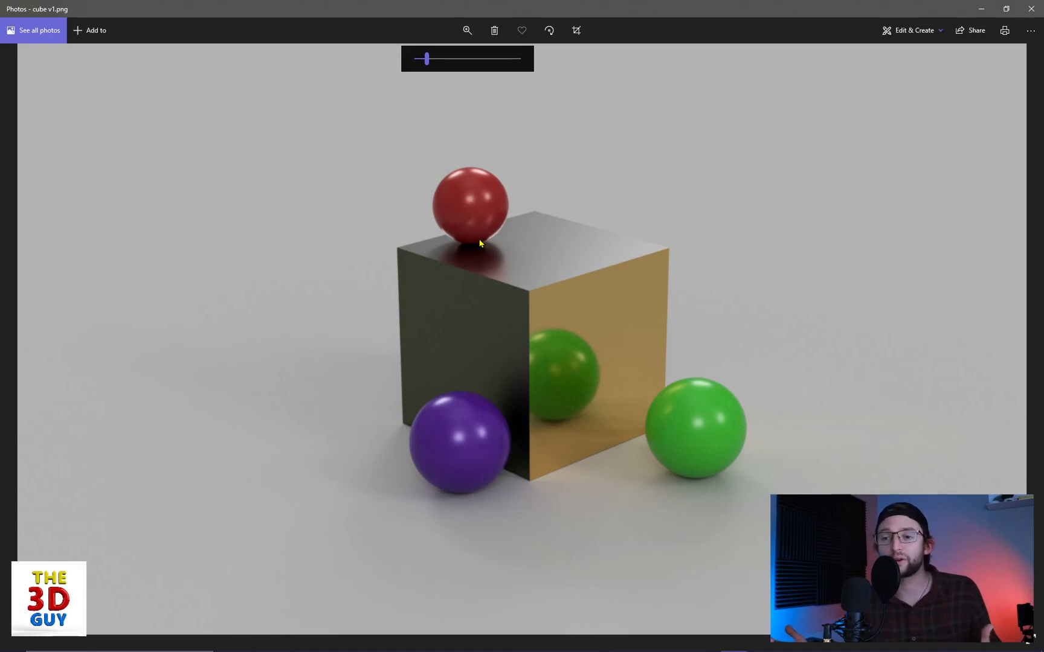